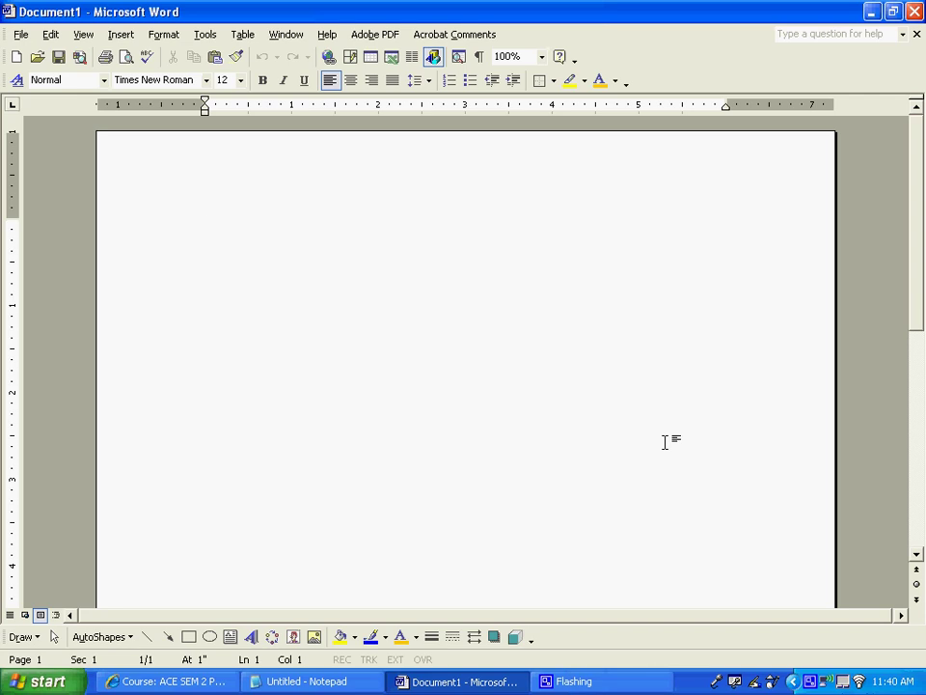
Bring up the New Document task pane from the File menu
click(204, 226)
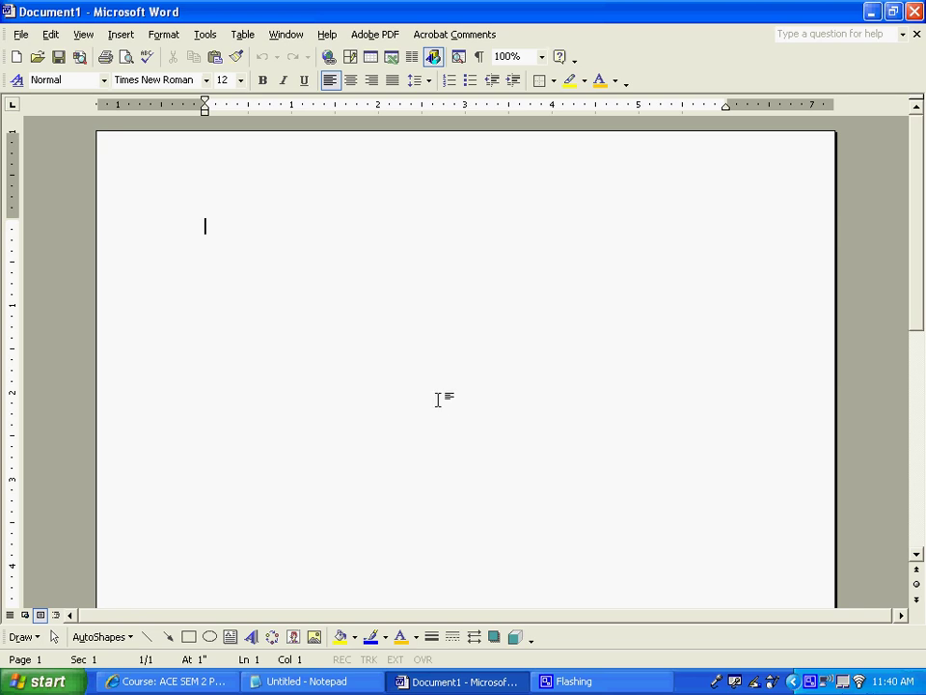
mouse_move(301, 186)
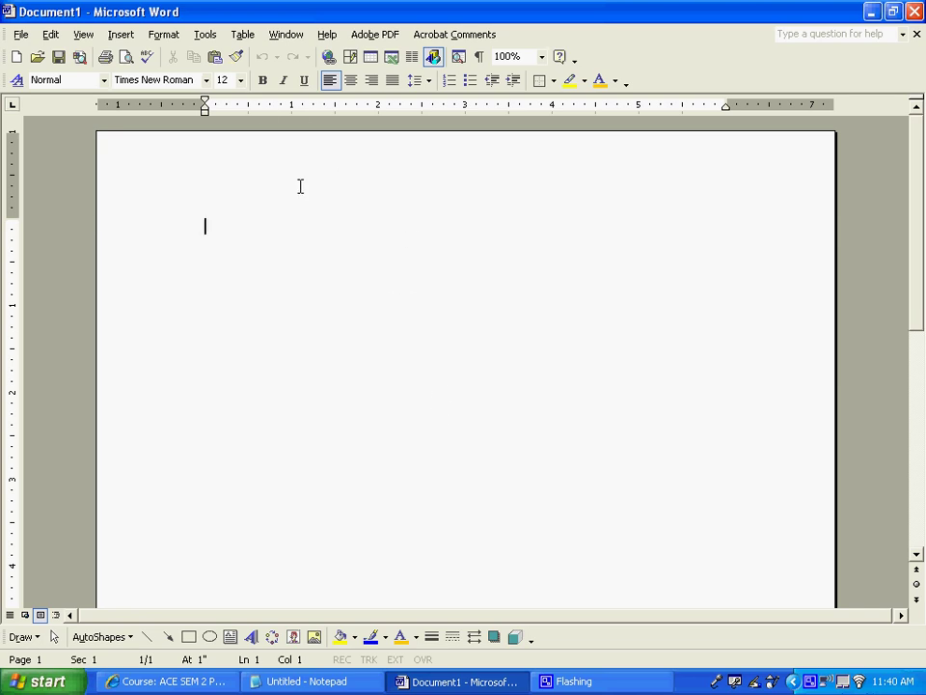
mouse_move(231, 147)
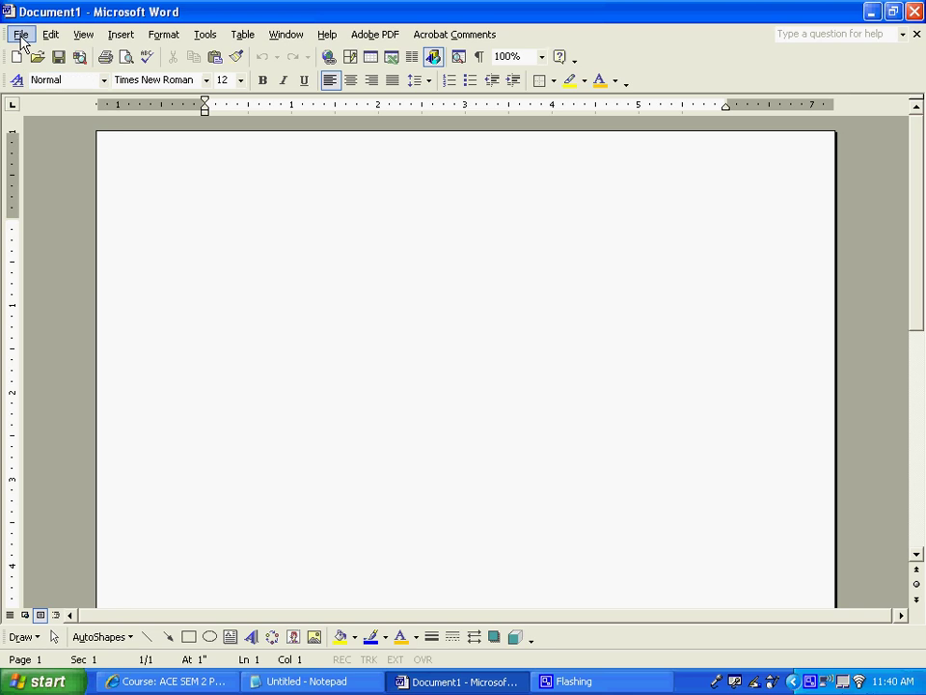
click(19, 34)
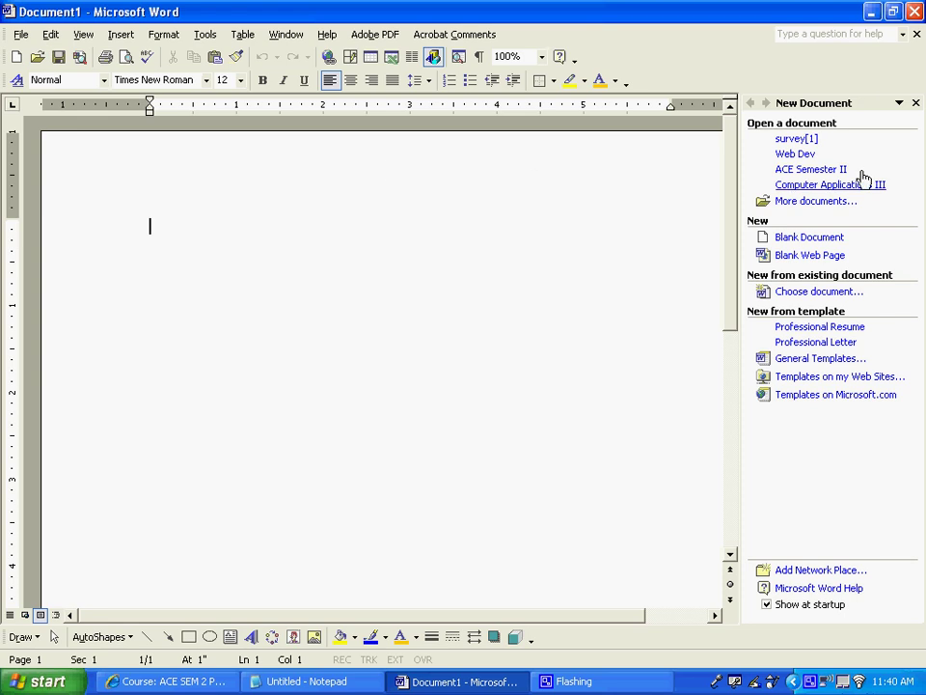
mouse_move(734, 429)
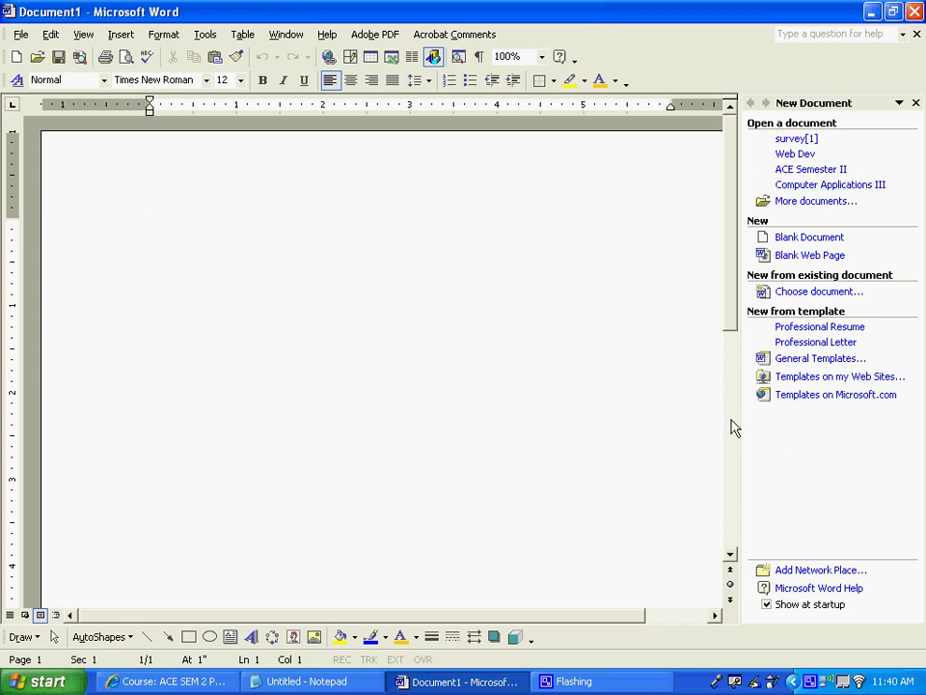
mouse_move(818, 327)
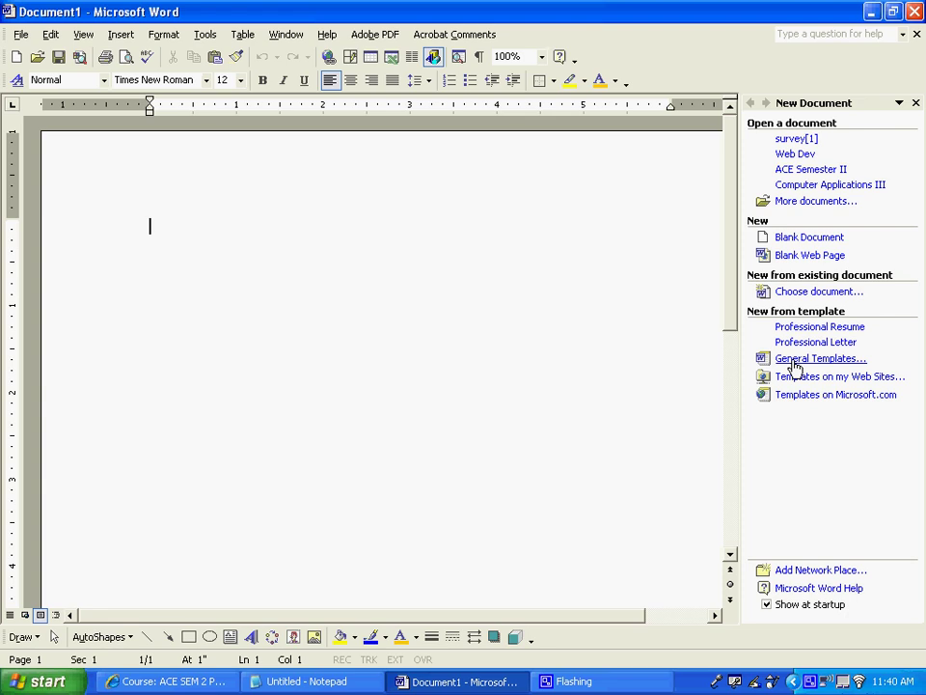
mouse_move(815, 341)
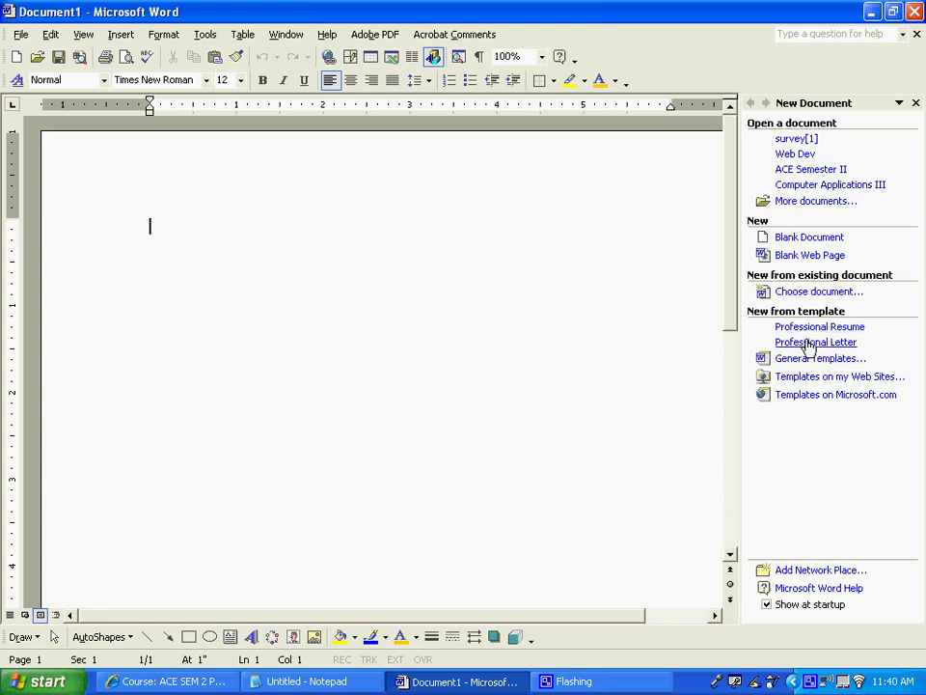
mouse_move(799, 344)
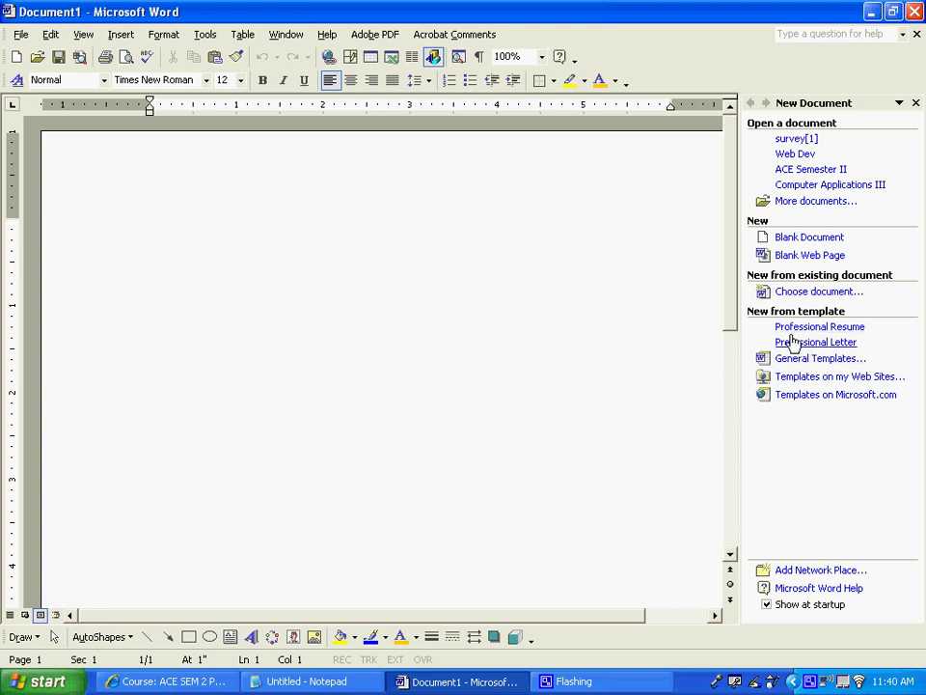
Browse the General Templates tabs and select Professional Resume on the Other Documents tab
click(818, 357)
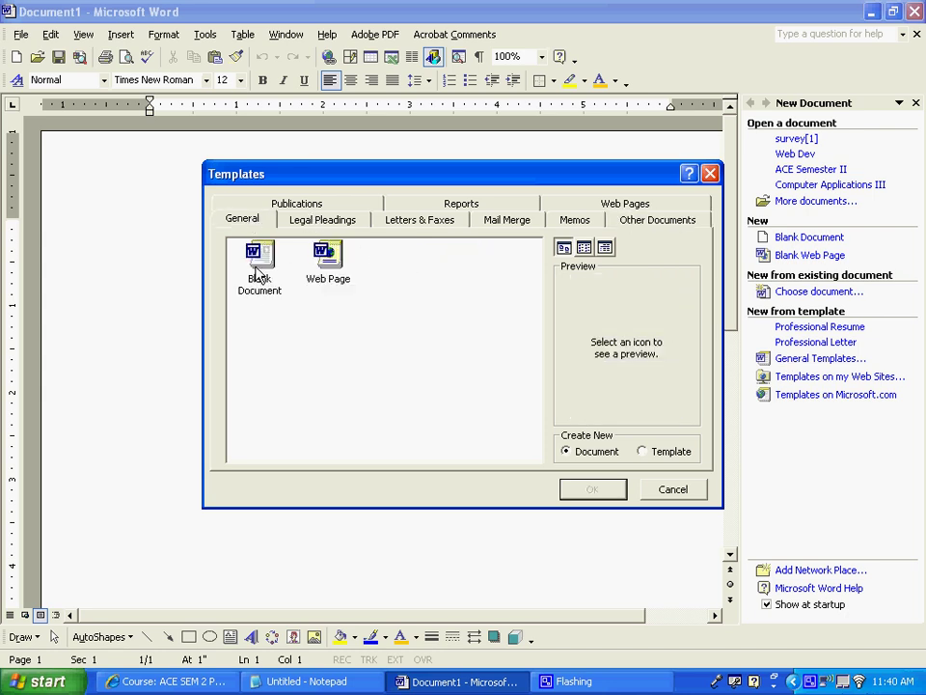
mouse_move(339, 242)
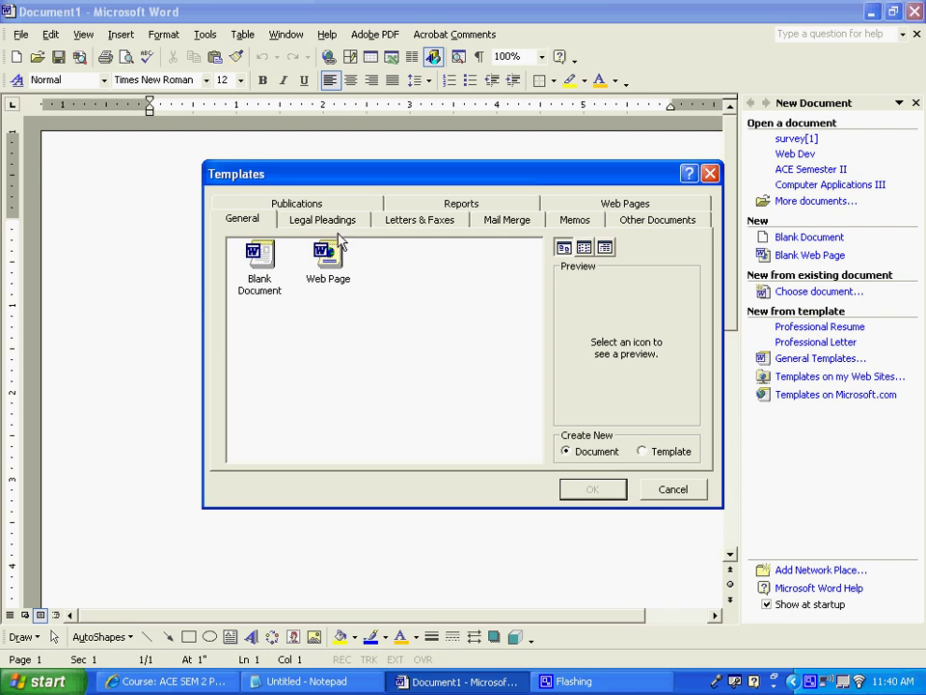
click(421, 220)
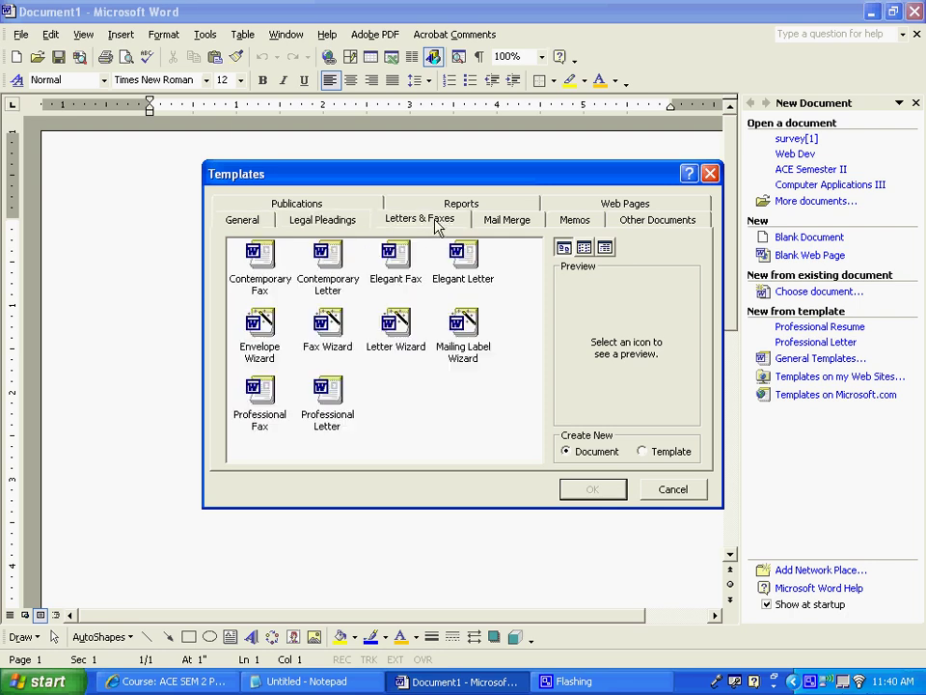
click(506, 220)
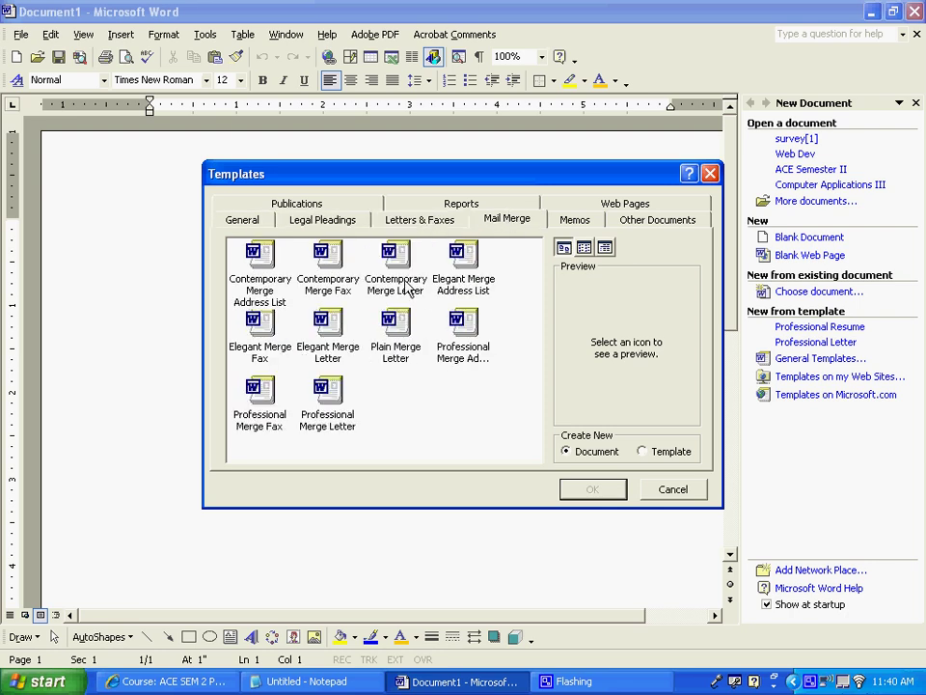
click(575, 220)
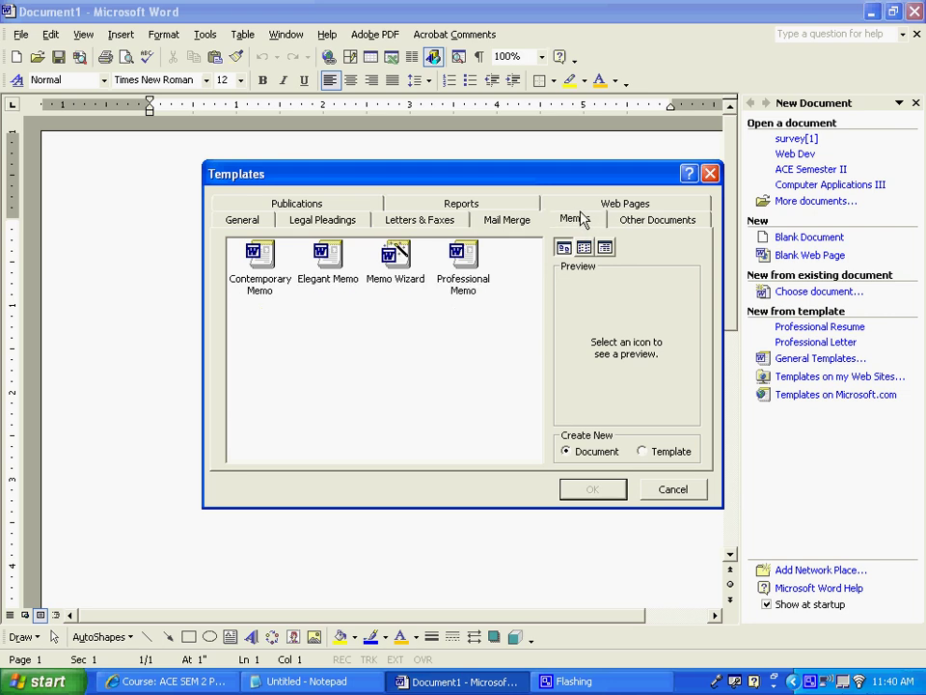
click(461, 203)
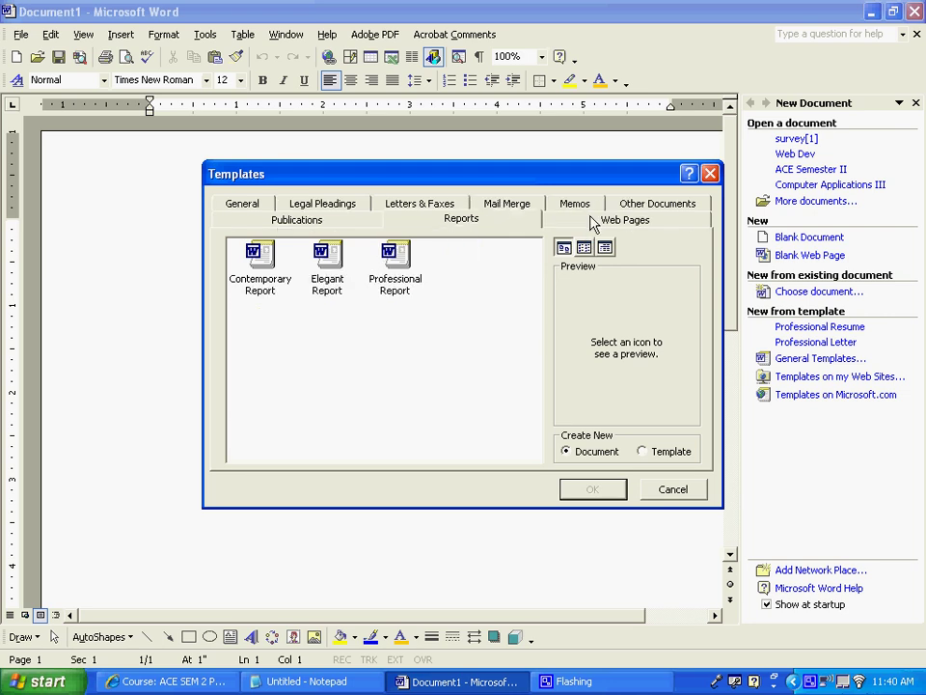
click(243, 202)
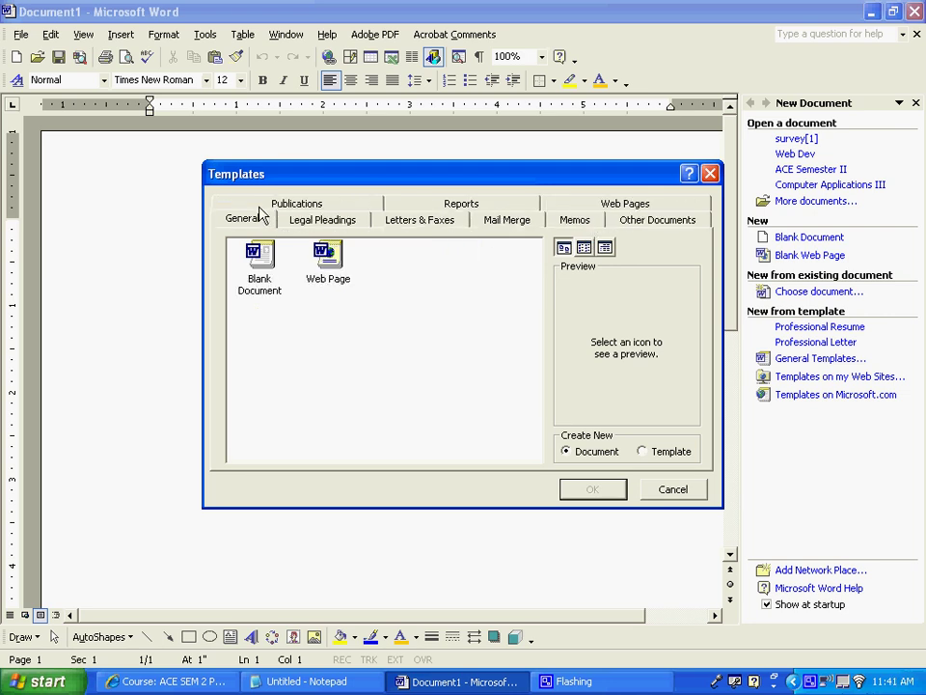
mouse_move(645, 224)
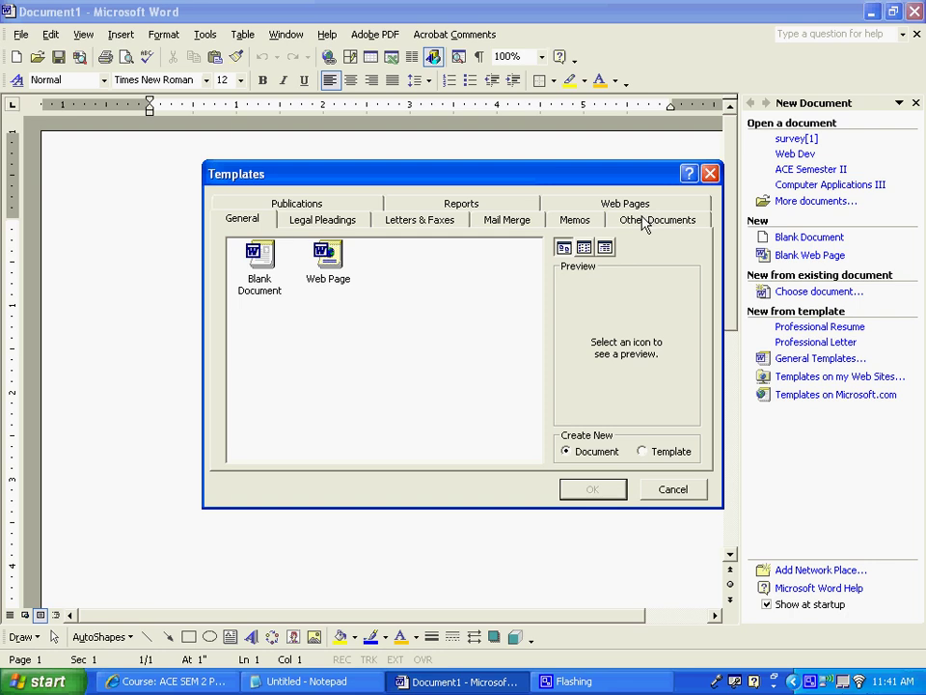
click(656, 220)
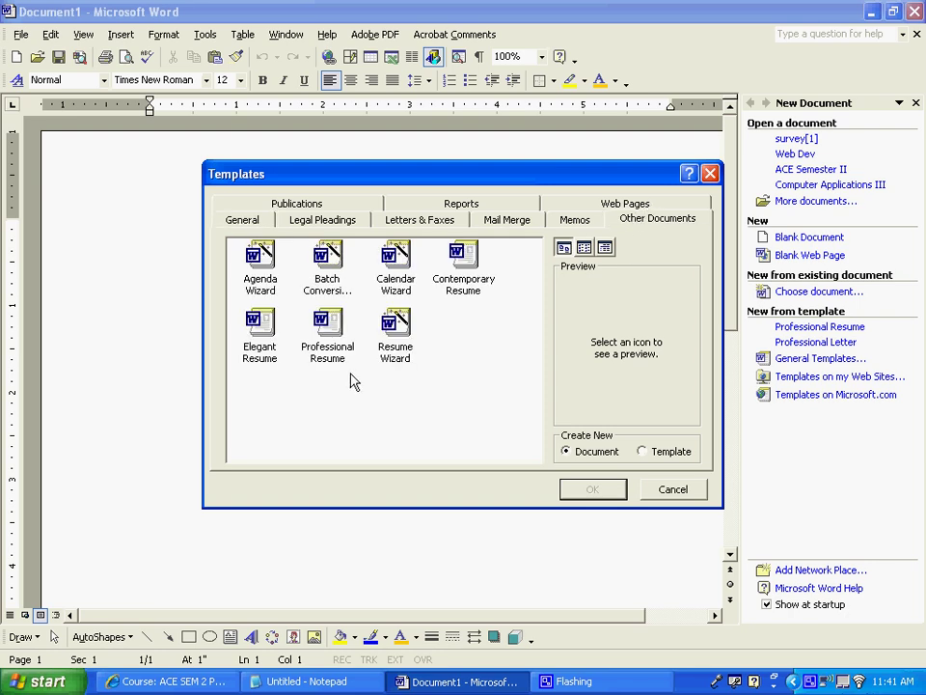
click(328, 332)
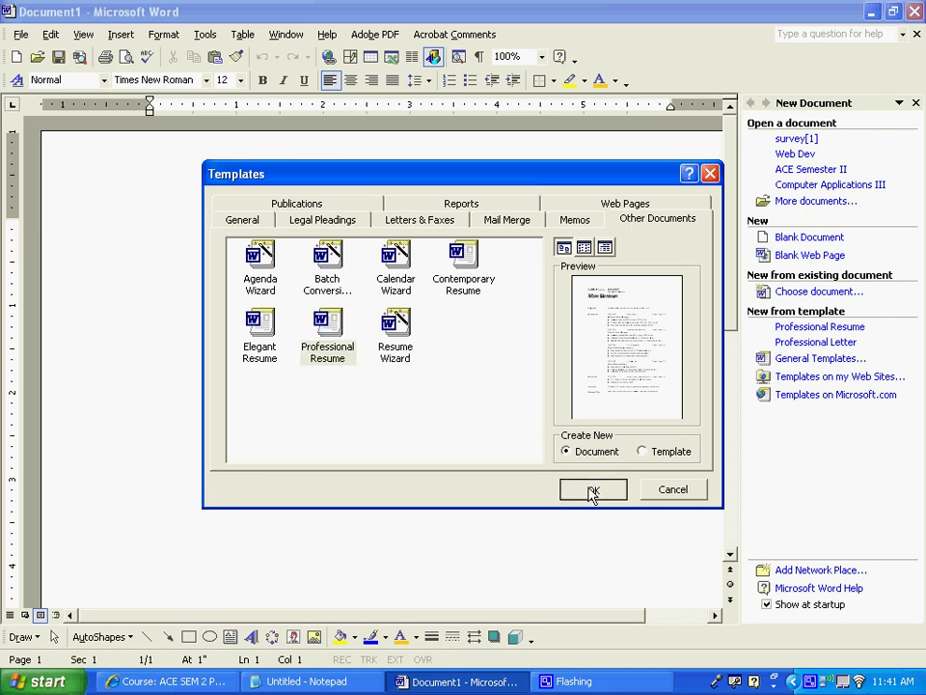
Create the resume from the template and scroll through its sample experience entries, including the 1975–1980 dates
click(593, 491)
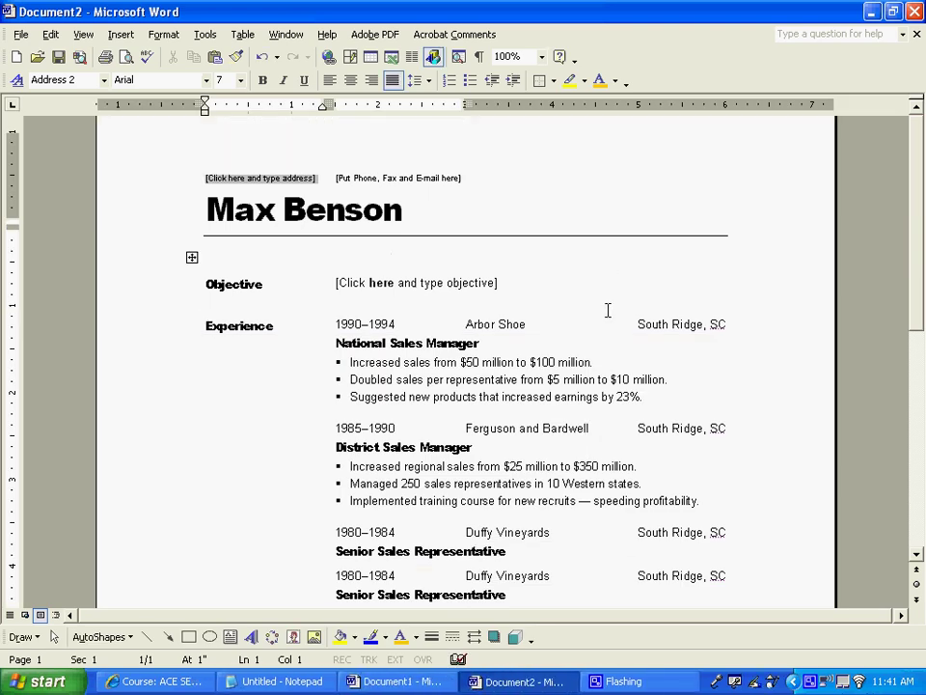
scroll(down, 3)
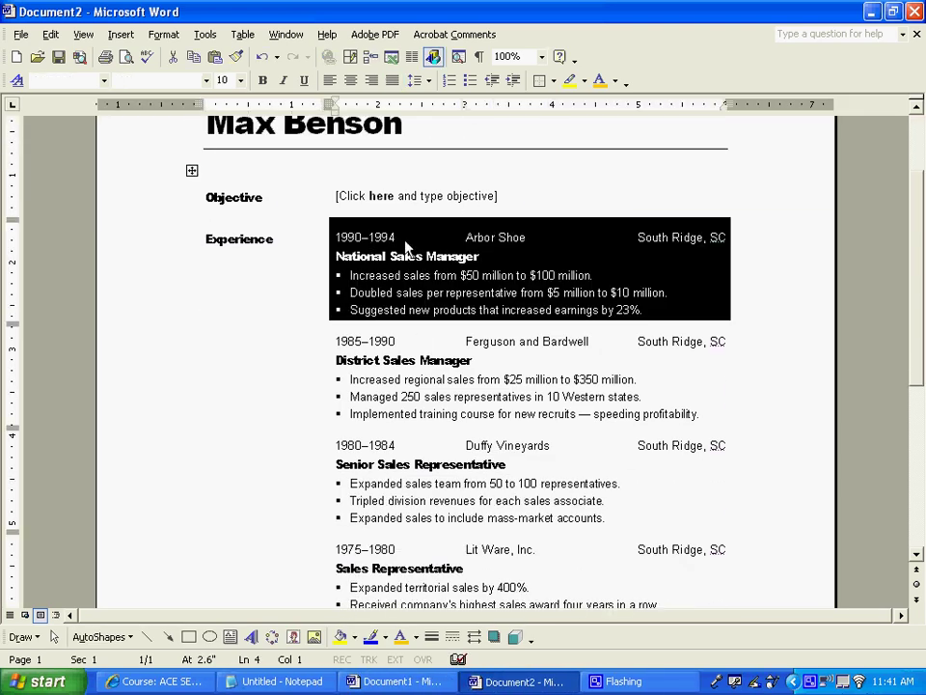
scroll(down, 3)
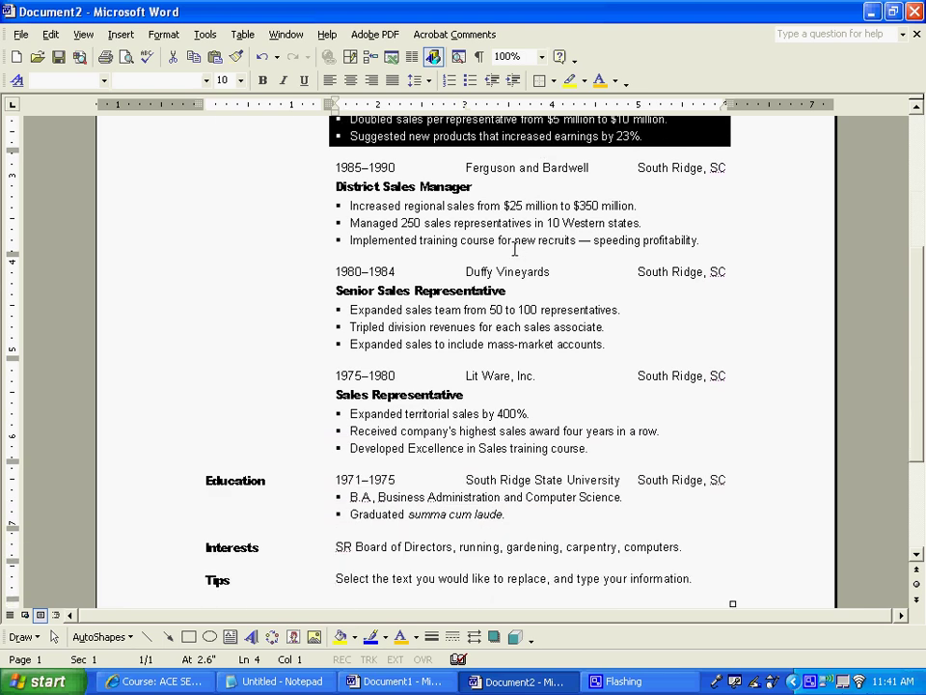
scroll(up, 3)
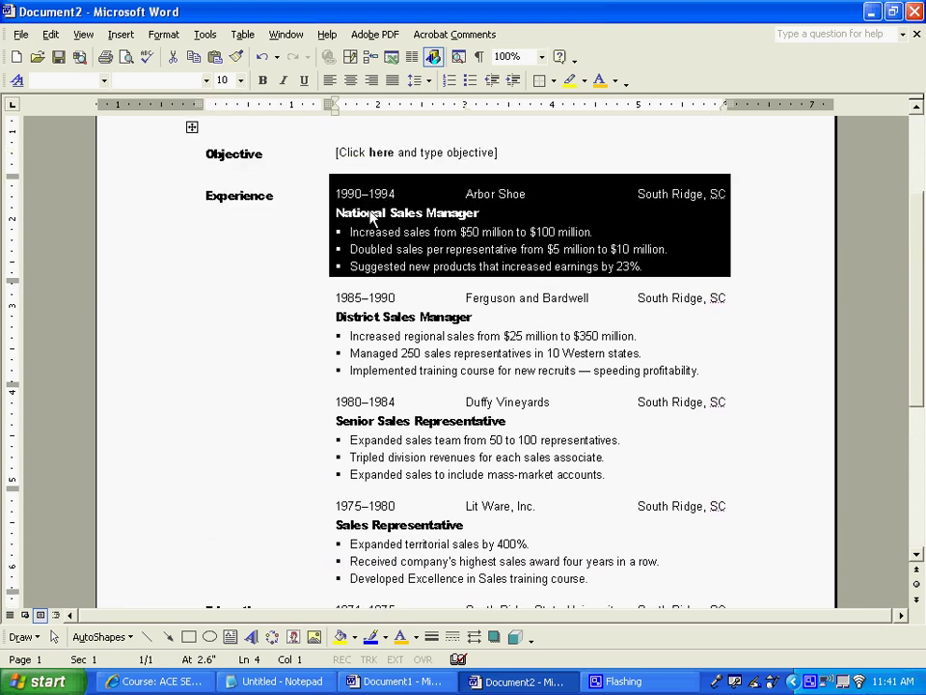
scroll(down, 3)
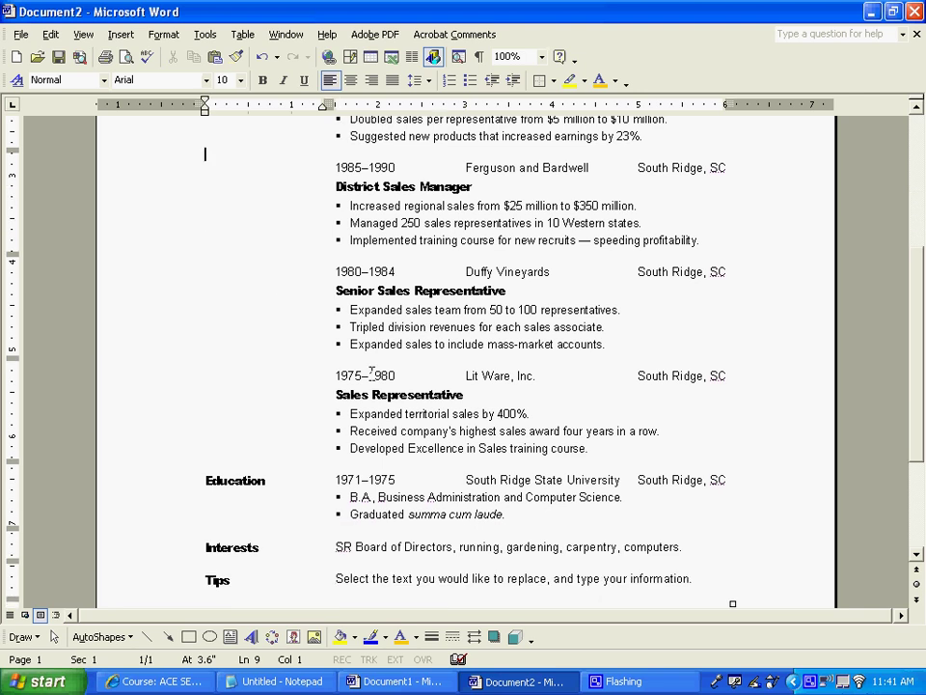
double_click(364, 375)
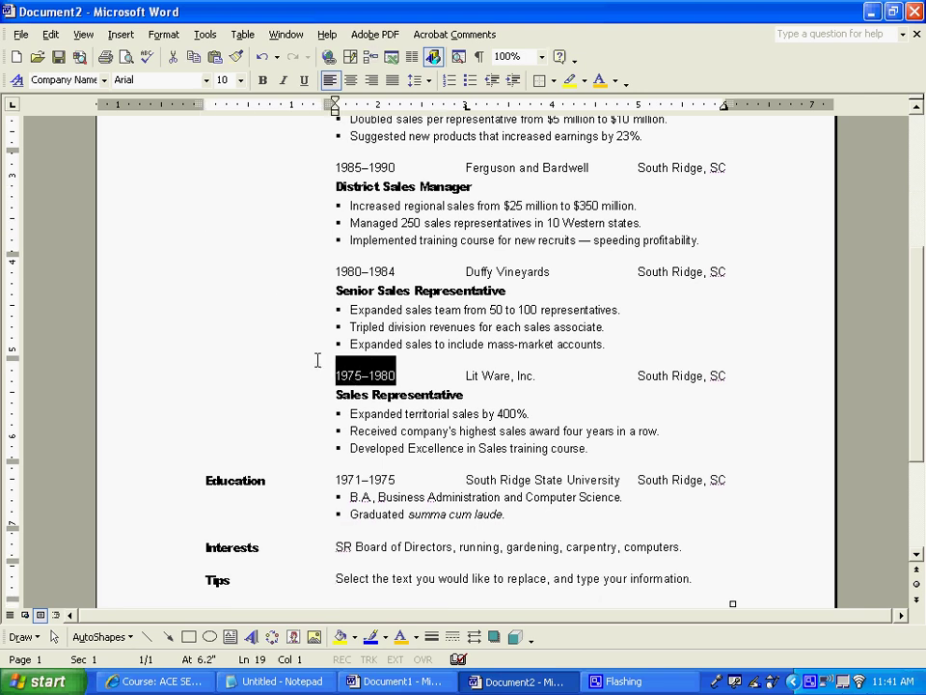
click(205, 363)
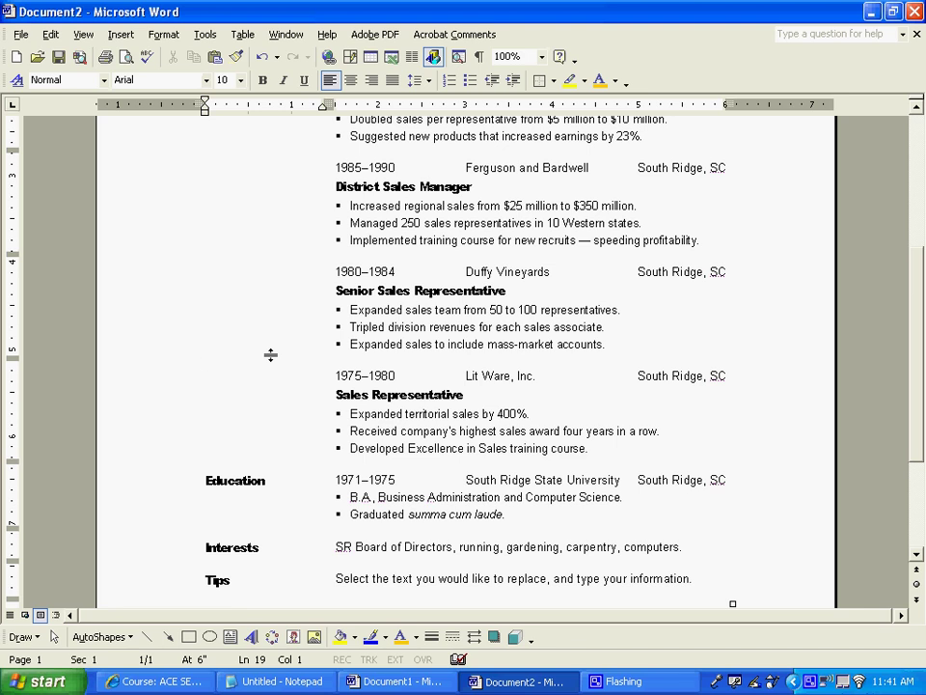
mouse_move(602, 376)
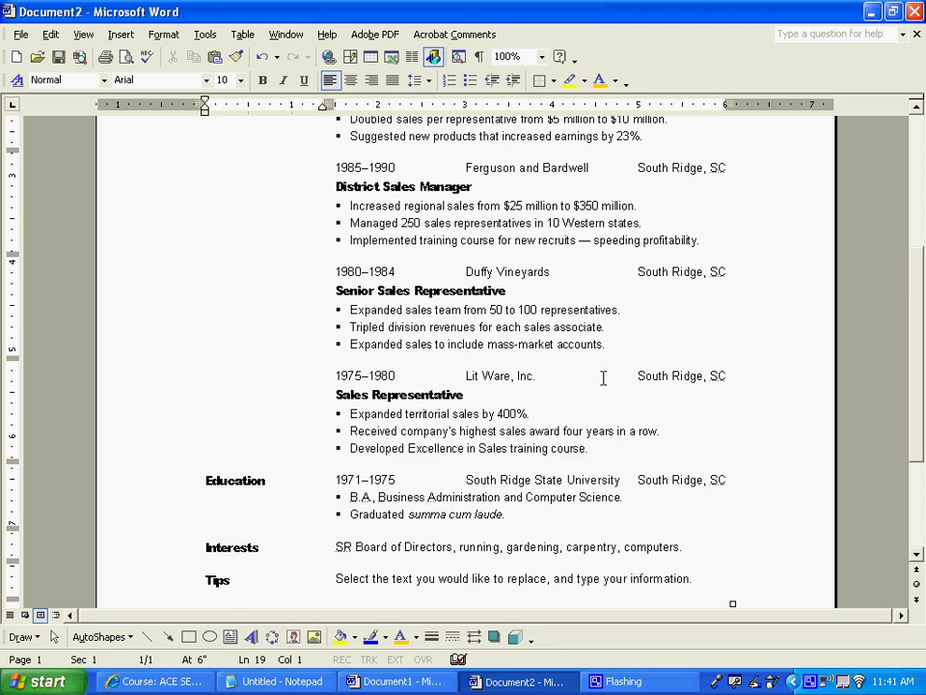
drag(537, 374, 588, 448)
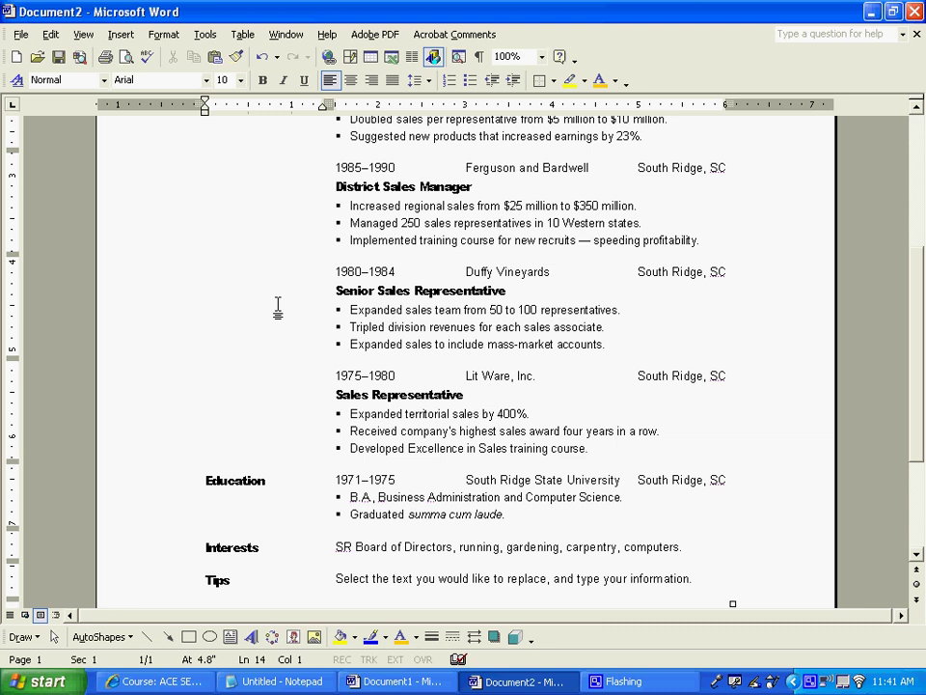
scroll(up, 3)
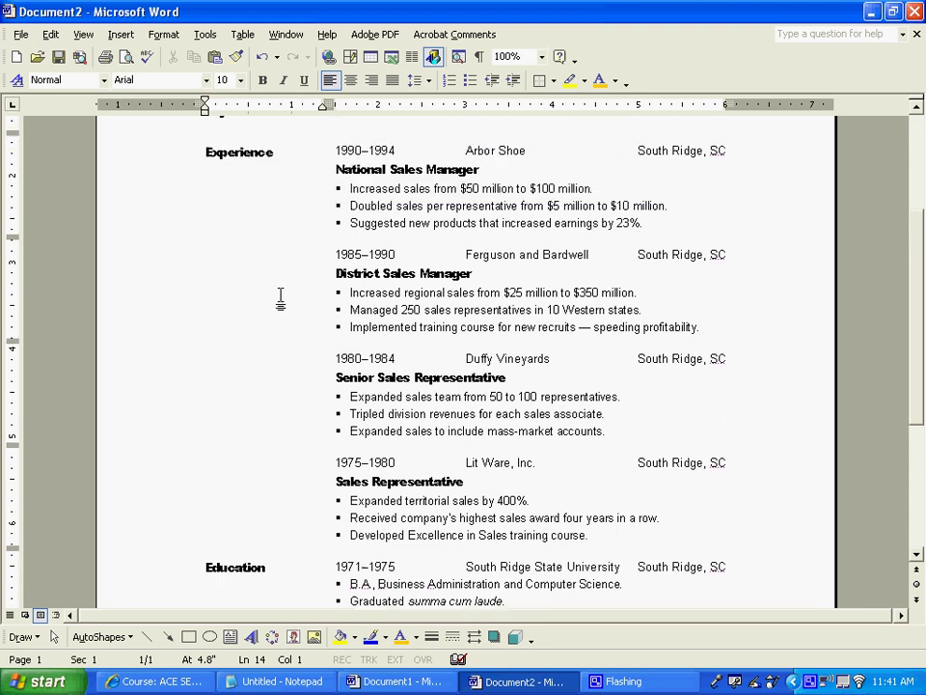
scroll(up, 3)
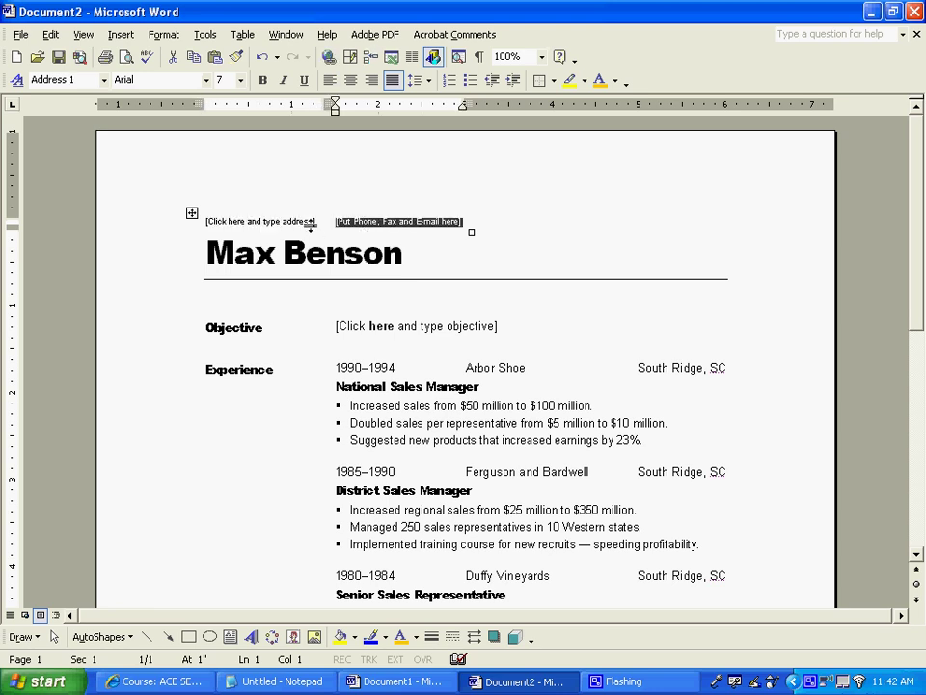
Replace the address placeholder with the street address
click(260, 220)
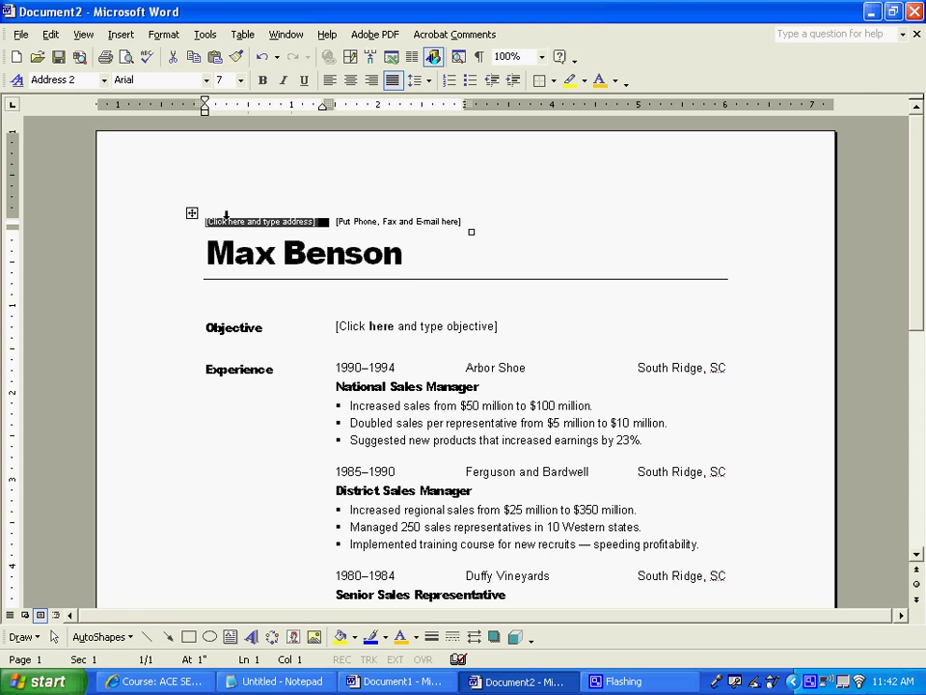
text(587 Fun Dri)
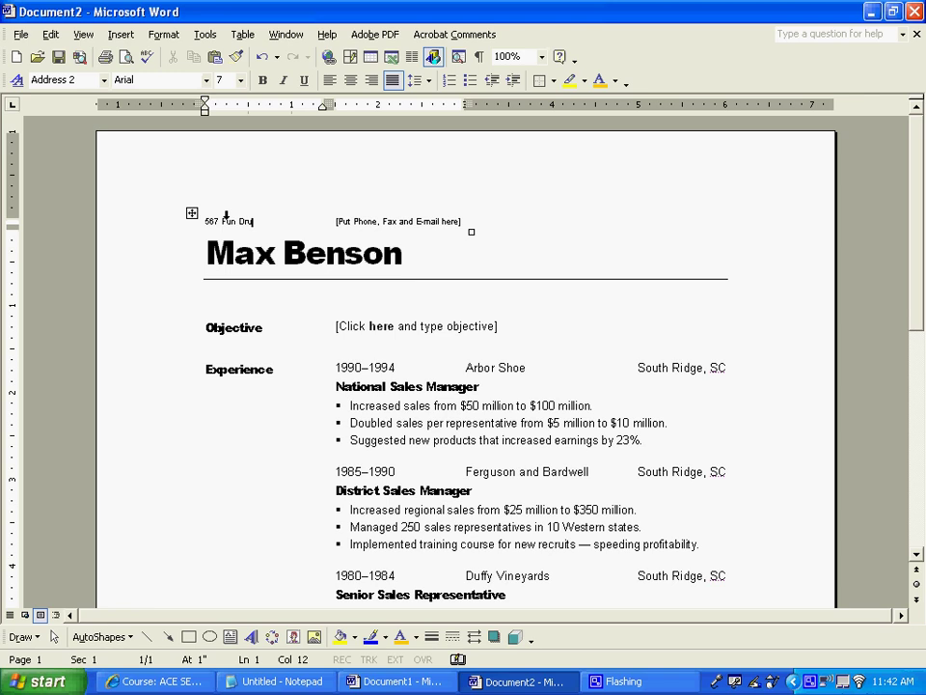
text(e)
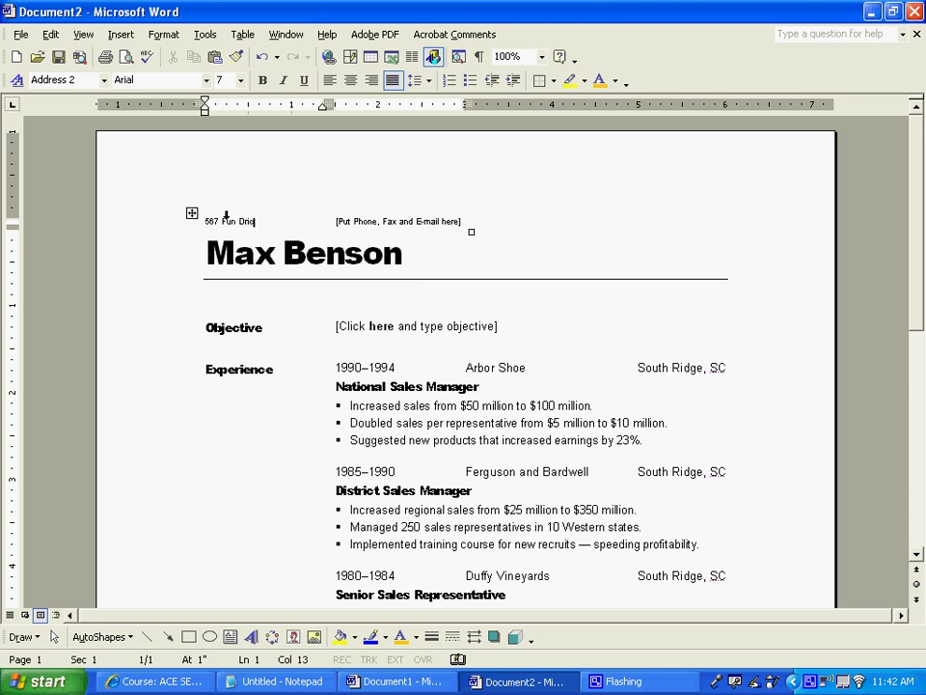
text(e)
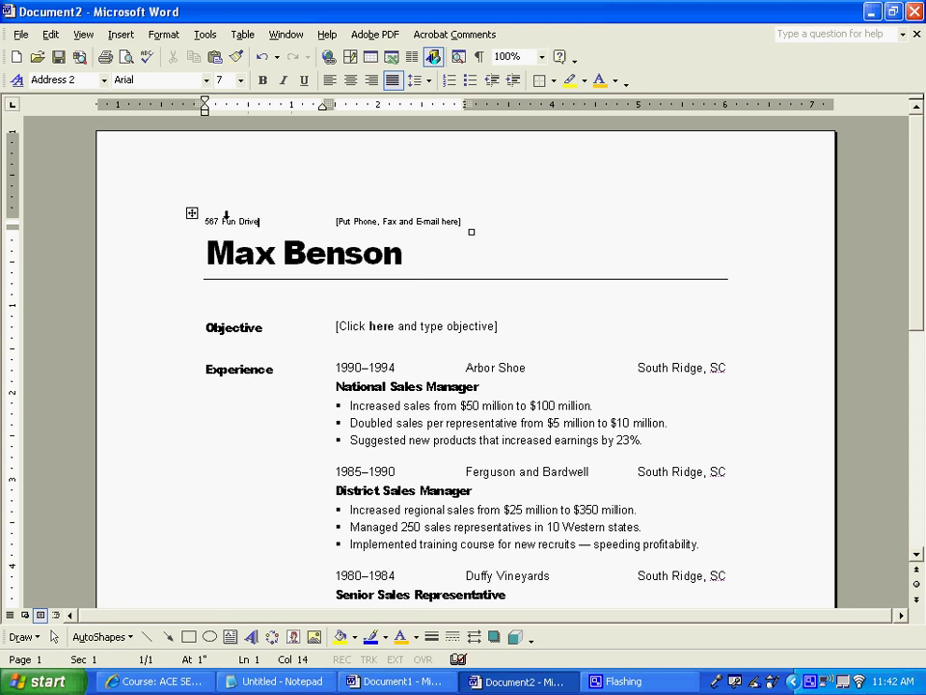
click(398, 222)
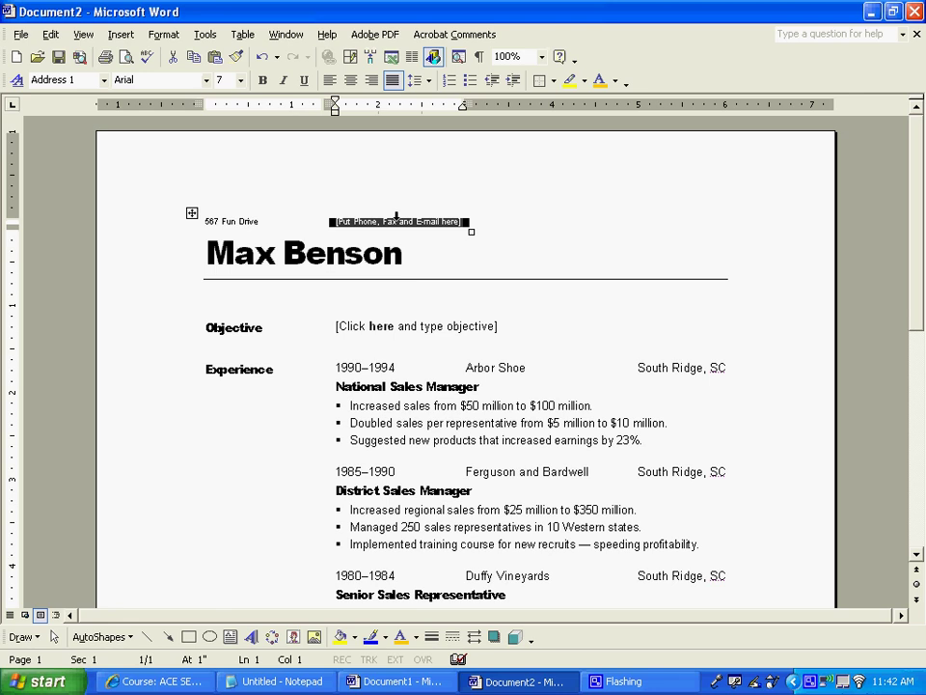
text(303-555)
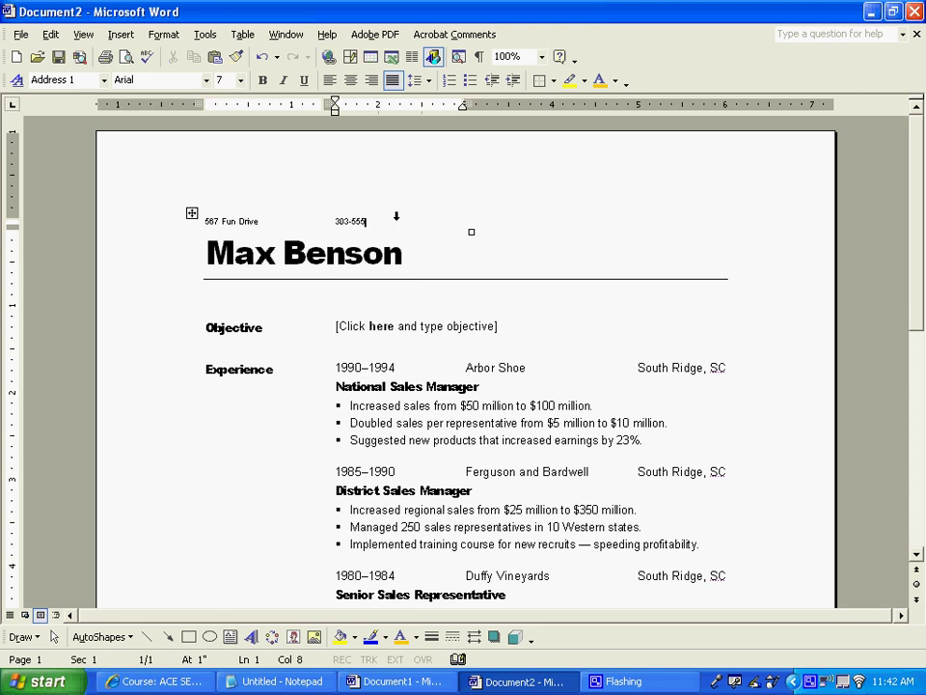
text(-5555)
click(467, 255)
text(M)
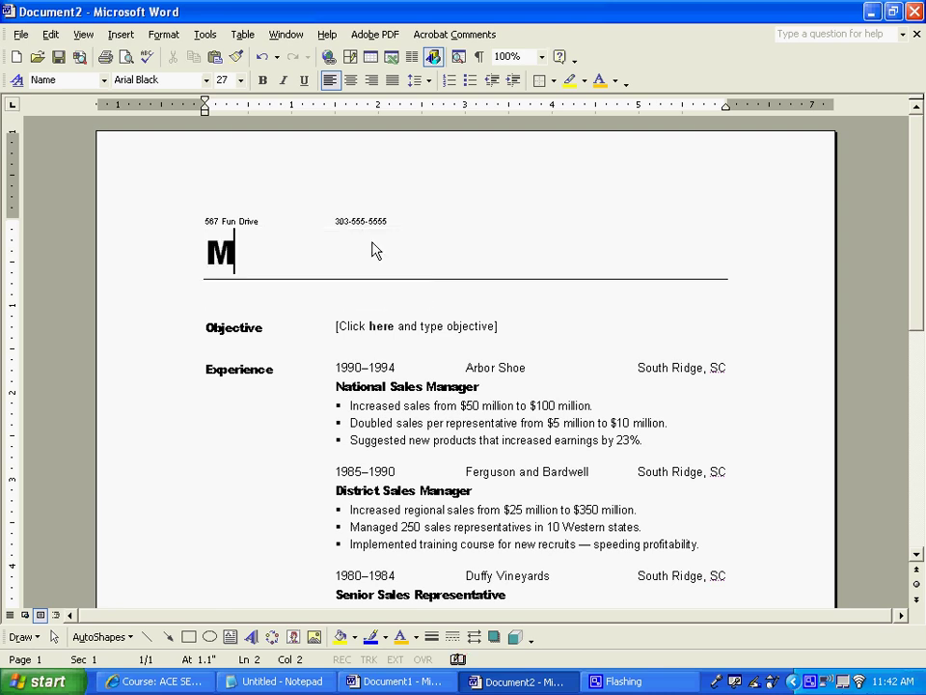
Enter Mr. Cross as the resume name and select the objective placeholder
text(r. Cross)
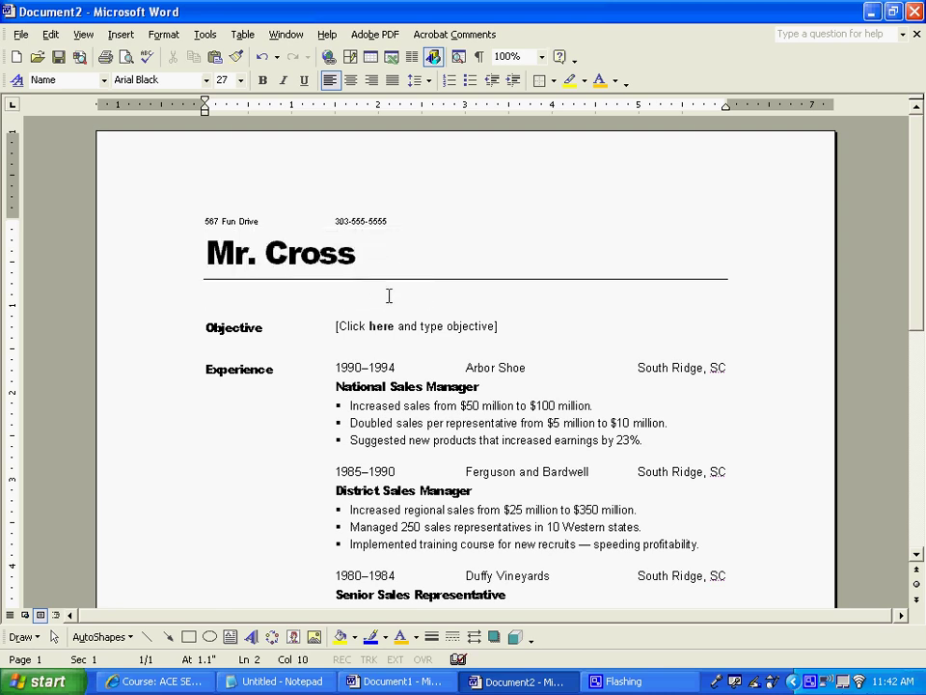
click(417, 326)
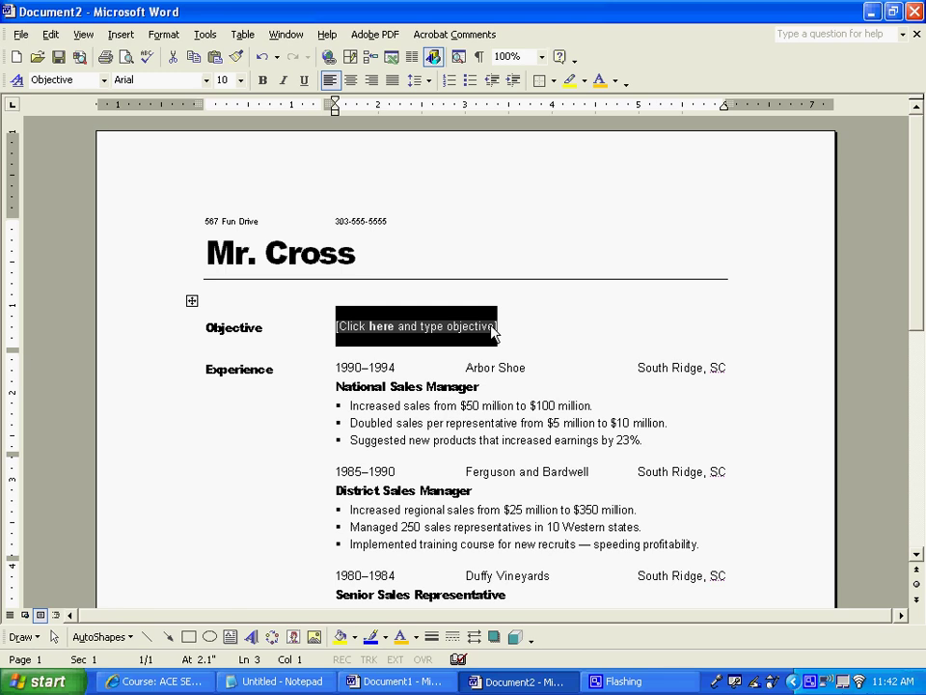
mouse_move(525, 324)
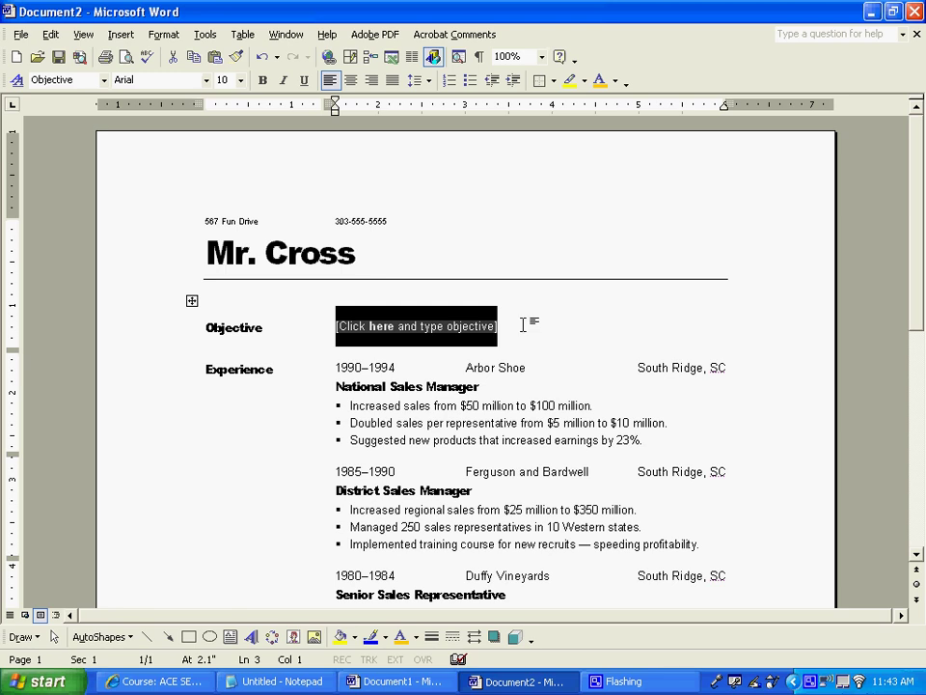
scroll(up, 3)
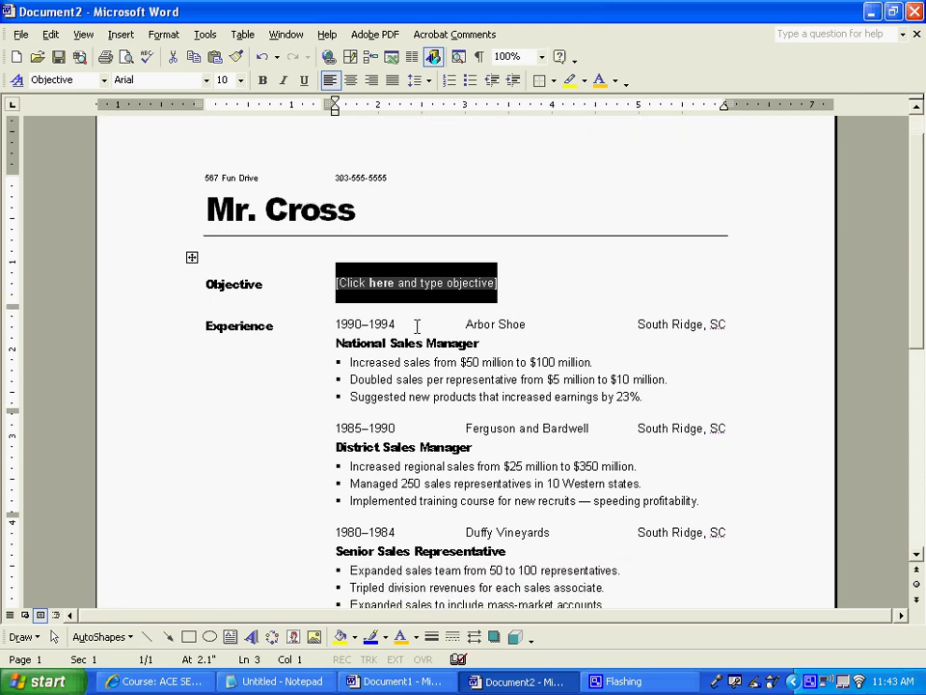
Replace the first job's end year 1994 with Current so it reads 1990–Current
double_click(365, 325)
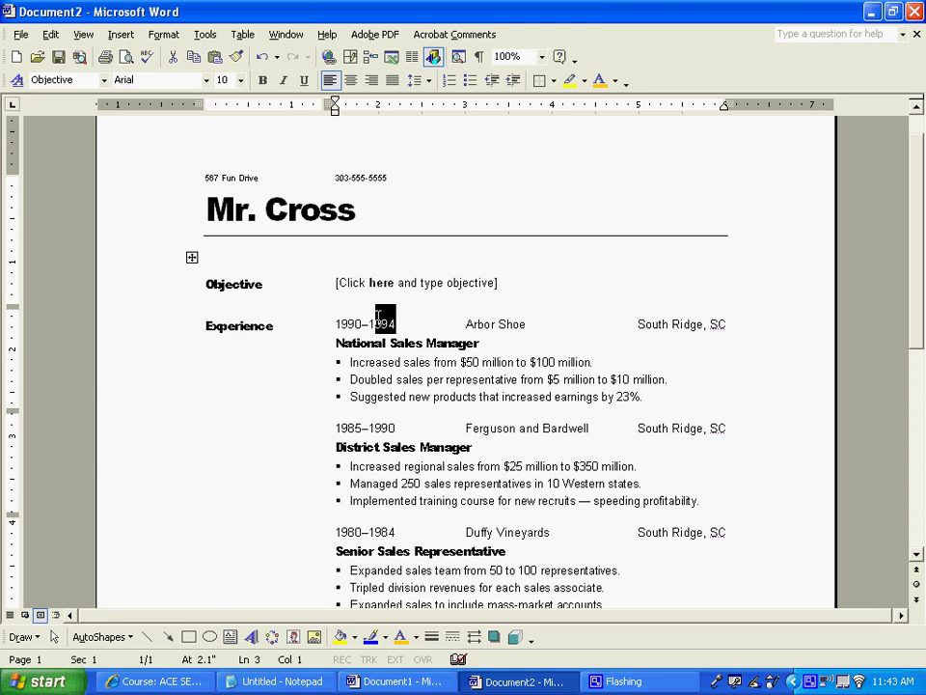
click(338, 325)
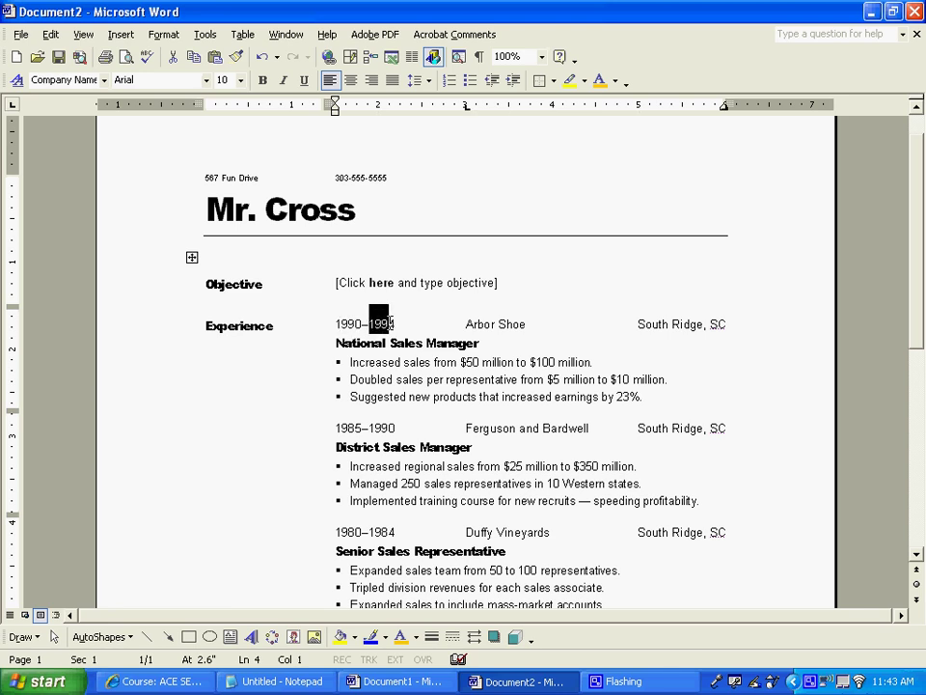
text(Cu)
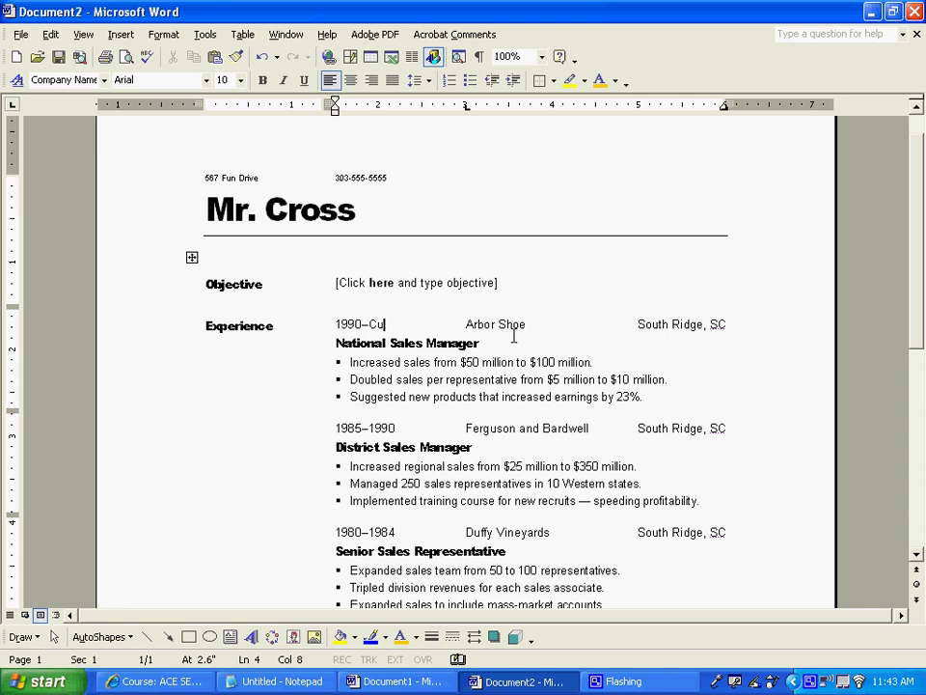
text(rrent)
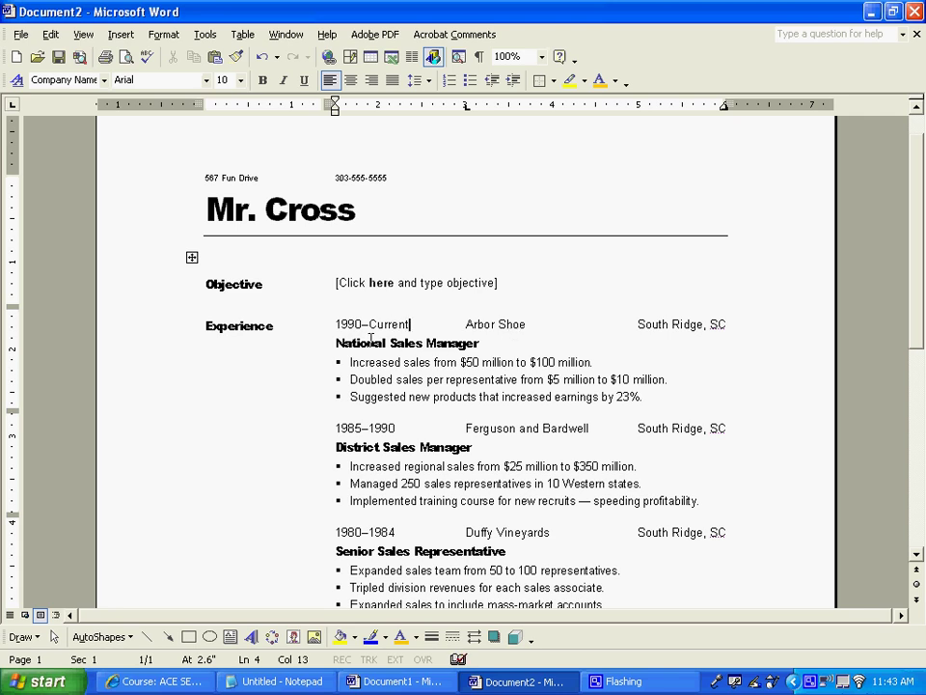
mouse_move(436, 324)
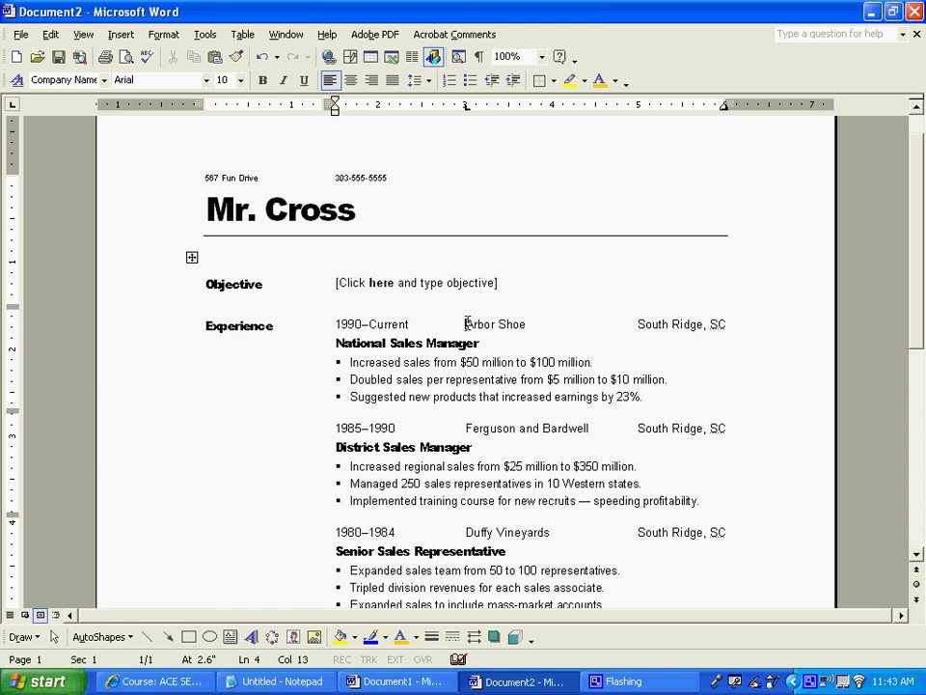
double_click(494, 324)
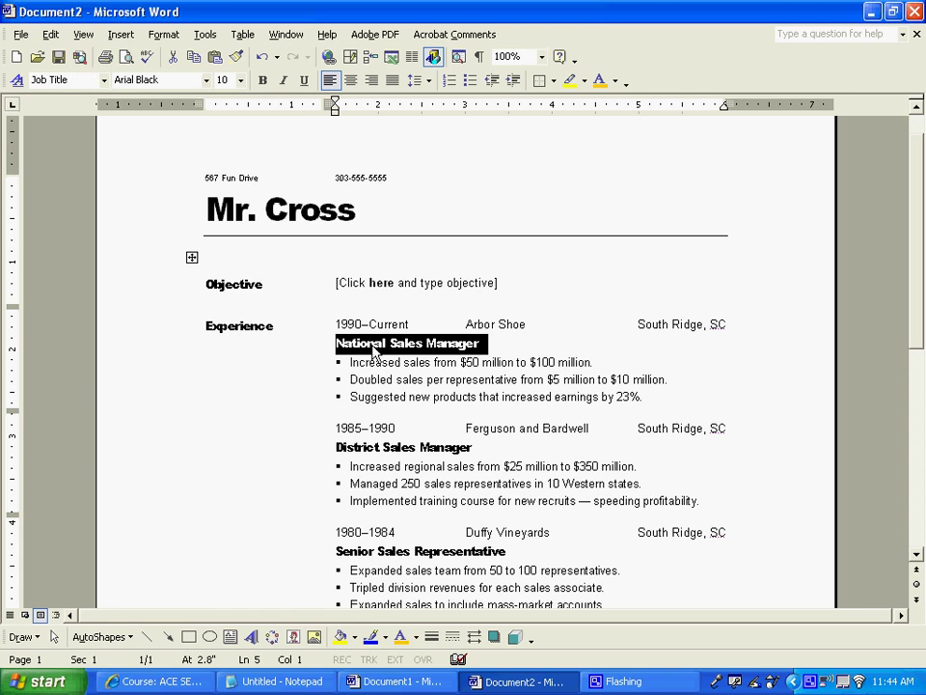
click(479, 344)
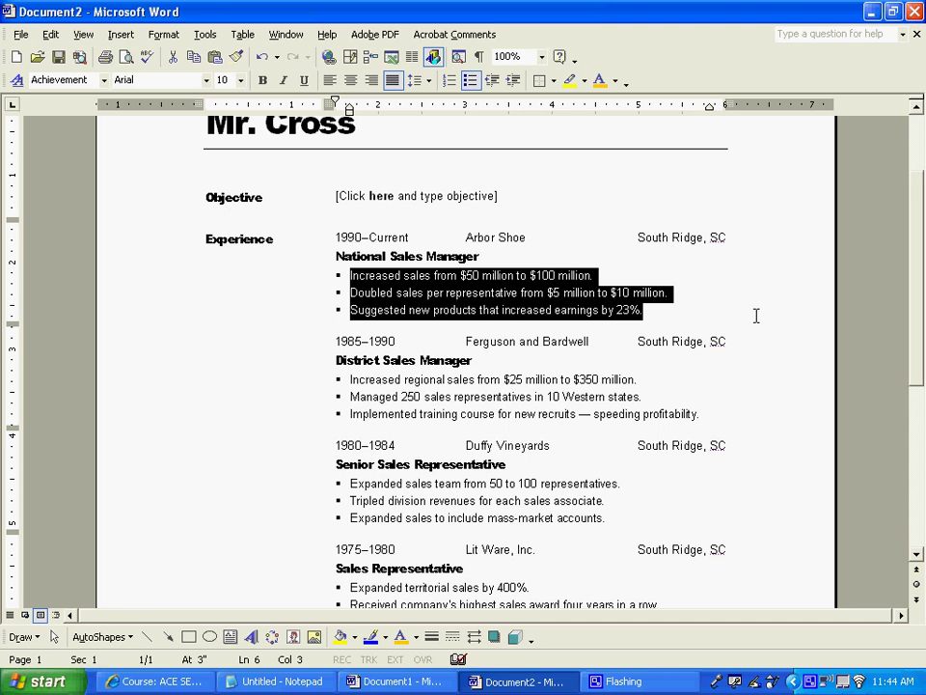
scroll(down, 3)
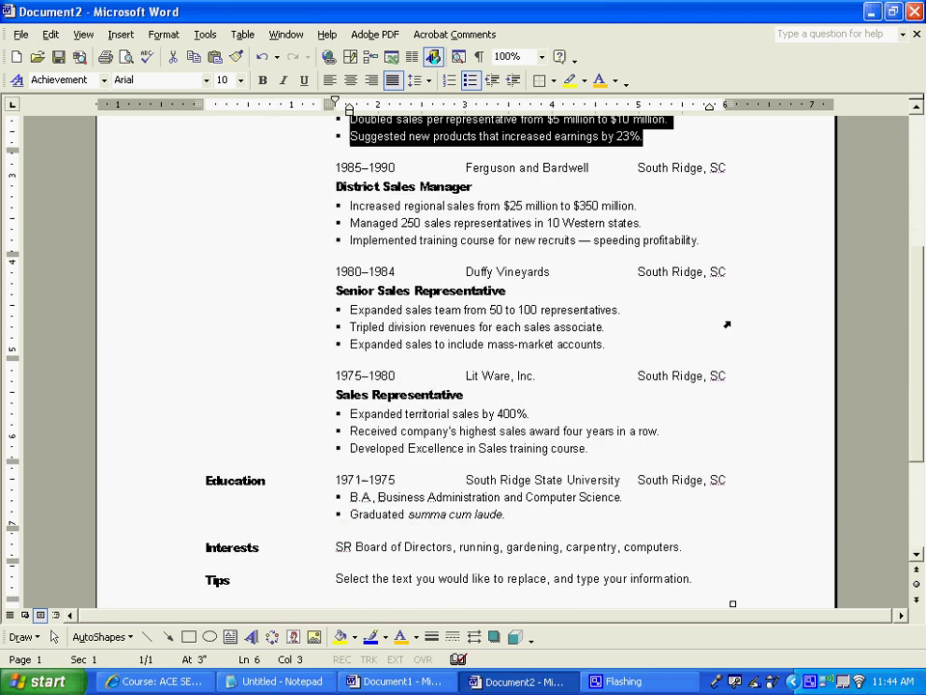
scroll(down, 3)
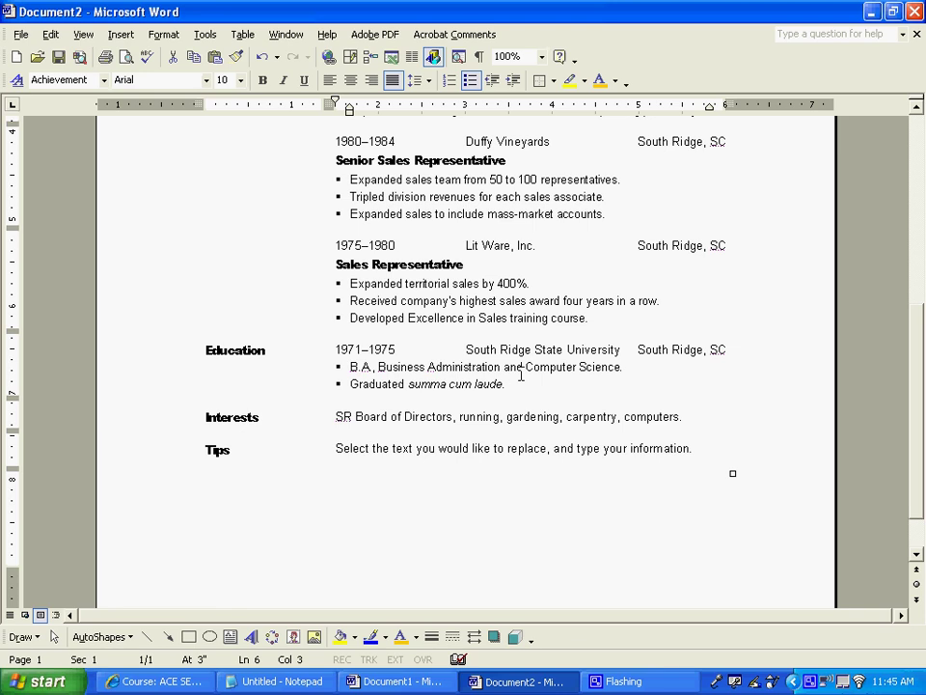
double_click(488, 384)
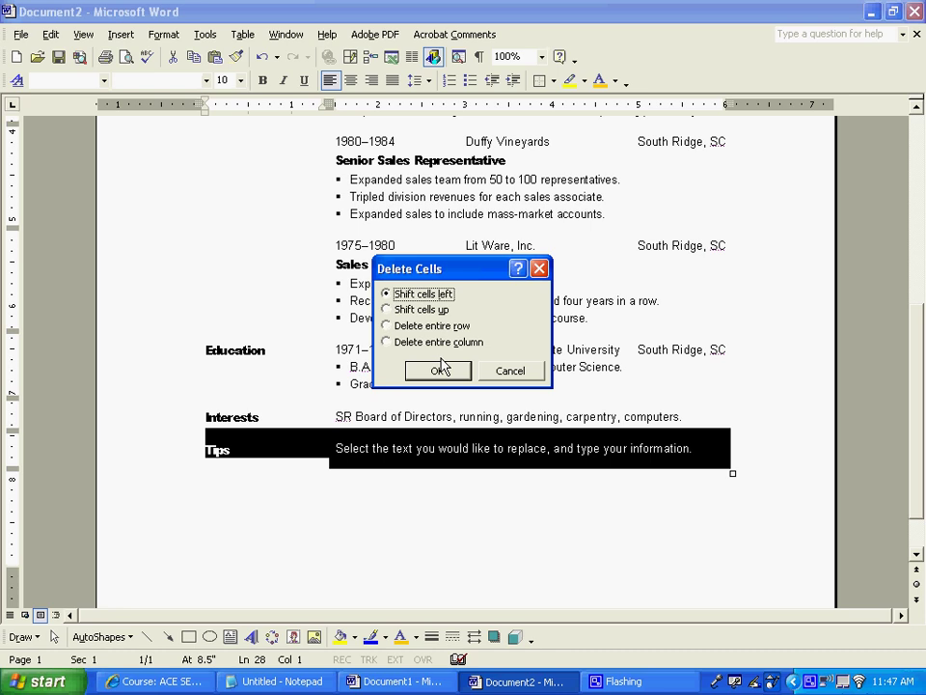
mouse_move(497, 371)
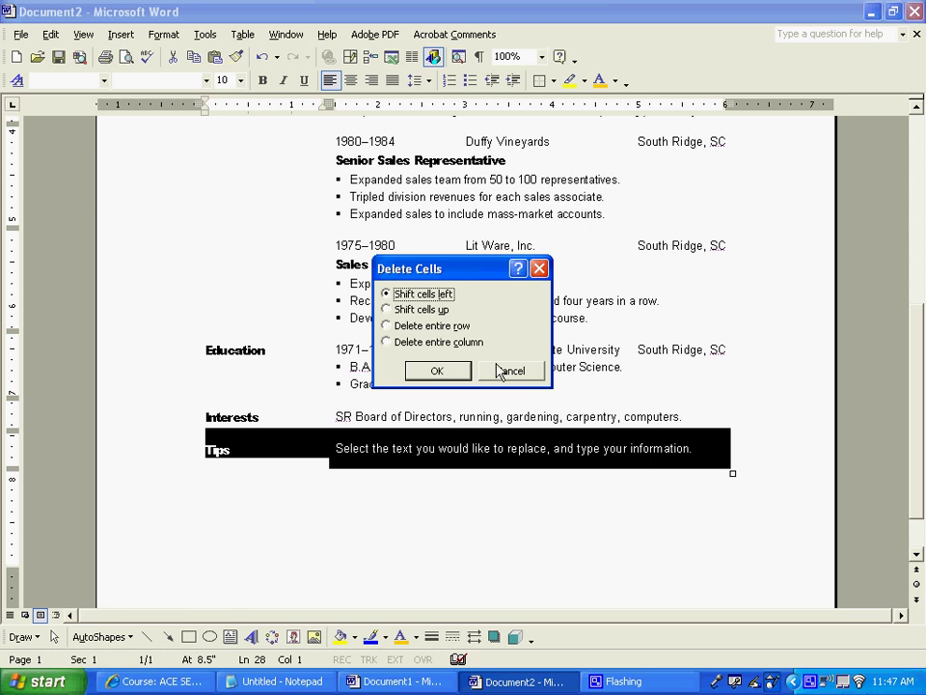
Cancel the Delete Cells dialog, retype the Tips heading as Award and select its row
click(436, 371)
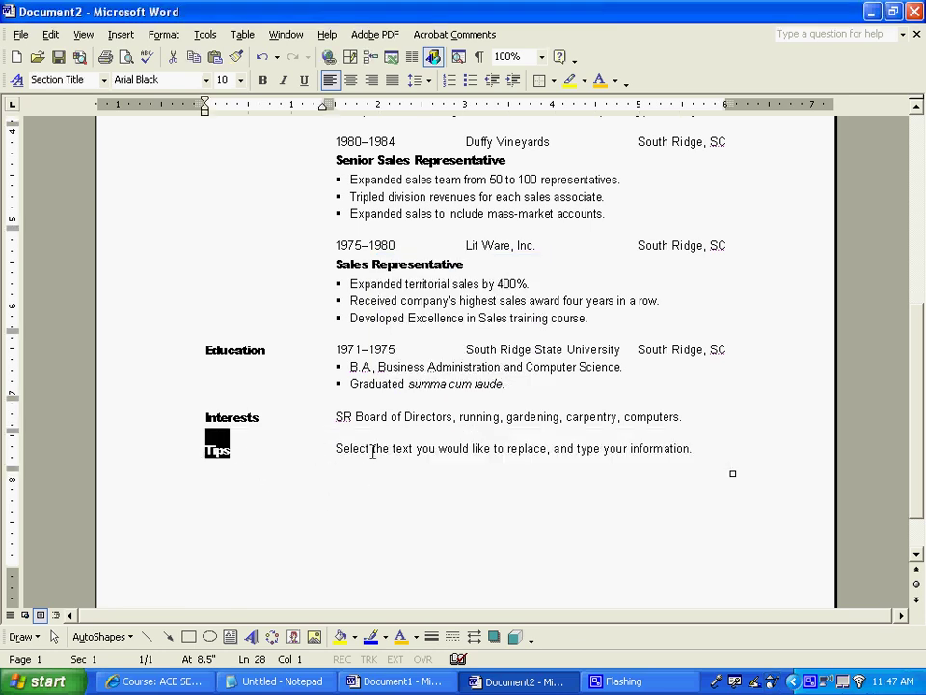
text(Award)
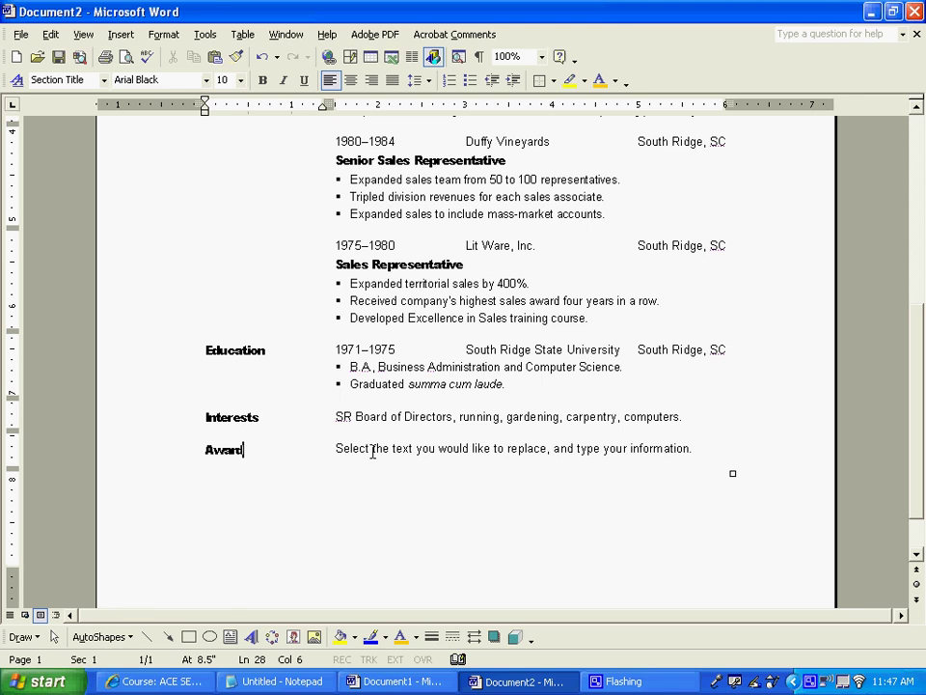
click(506, 448)
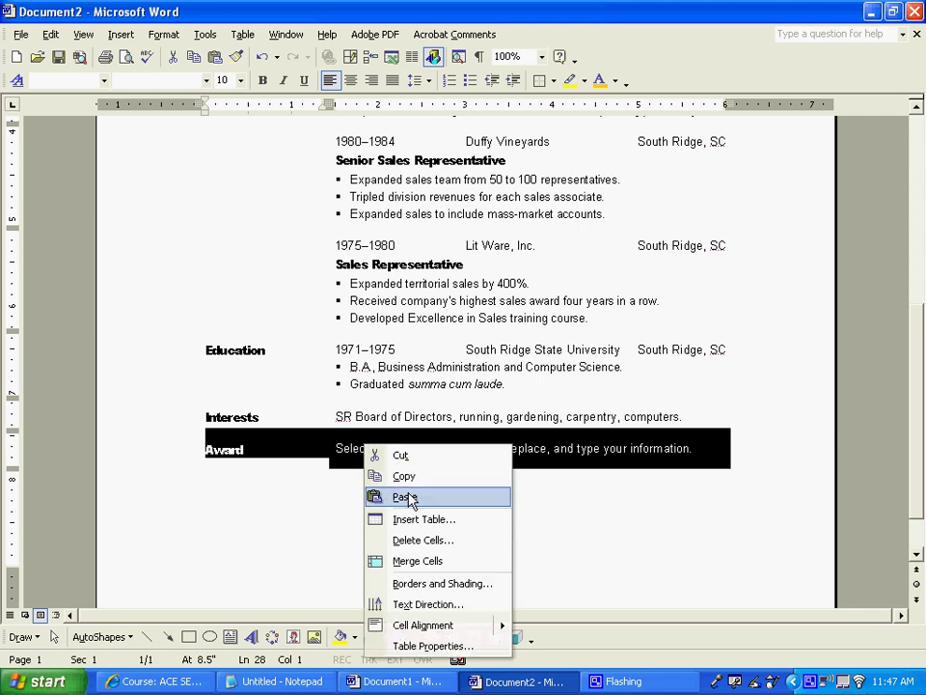
Delete the entire Award row via Delete Cells with Delete entire row
click(423, 540)
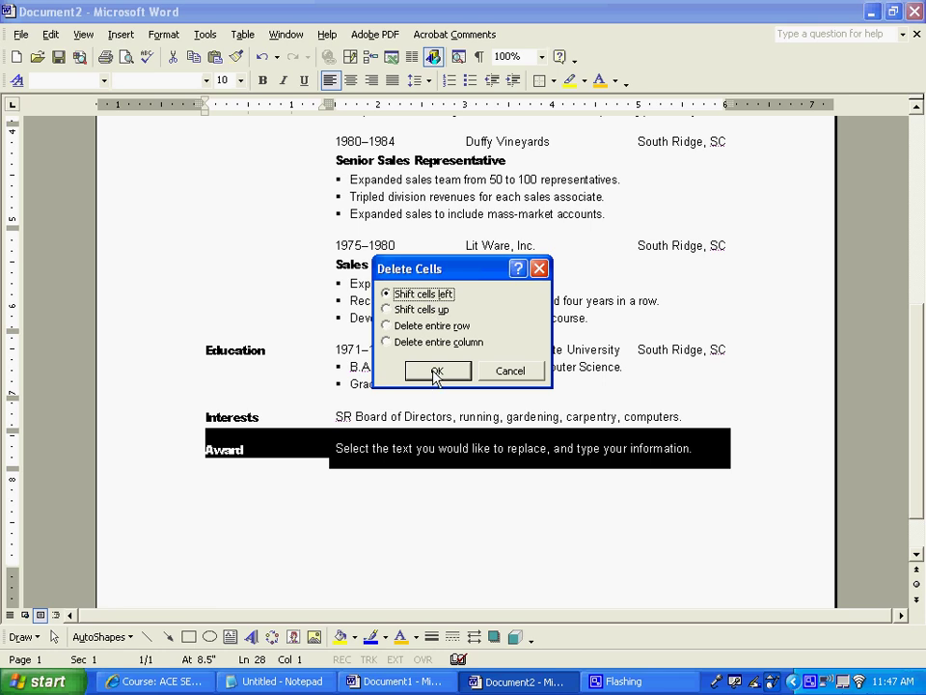
mouse_move(396, 316)
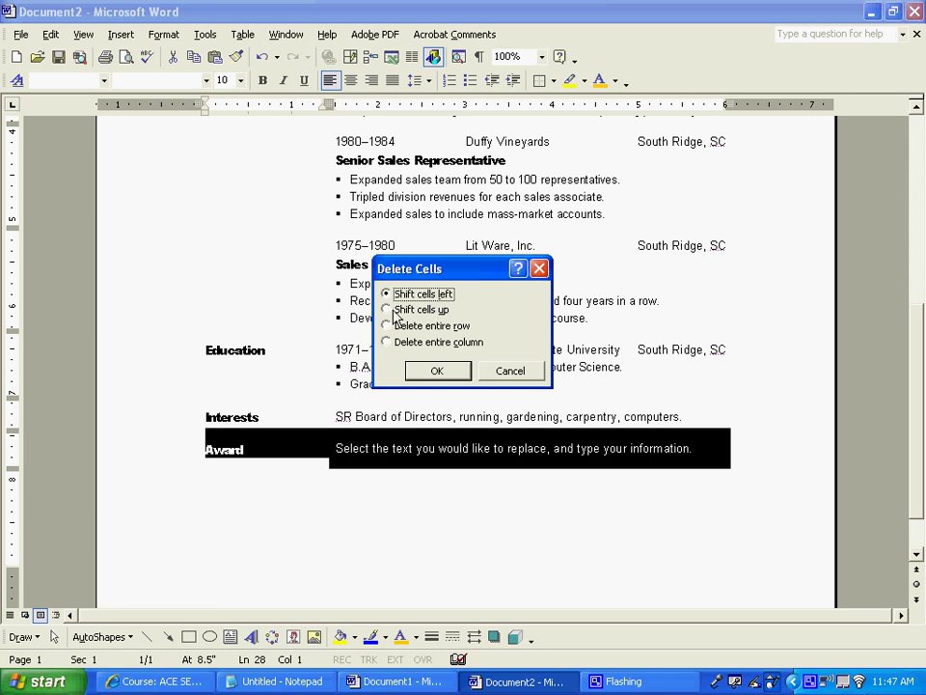
click(436, 371)
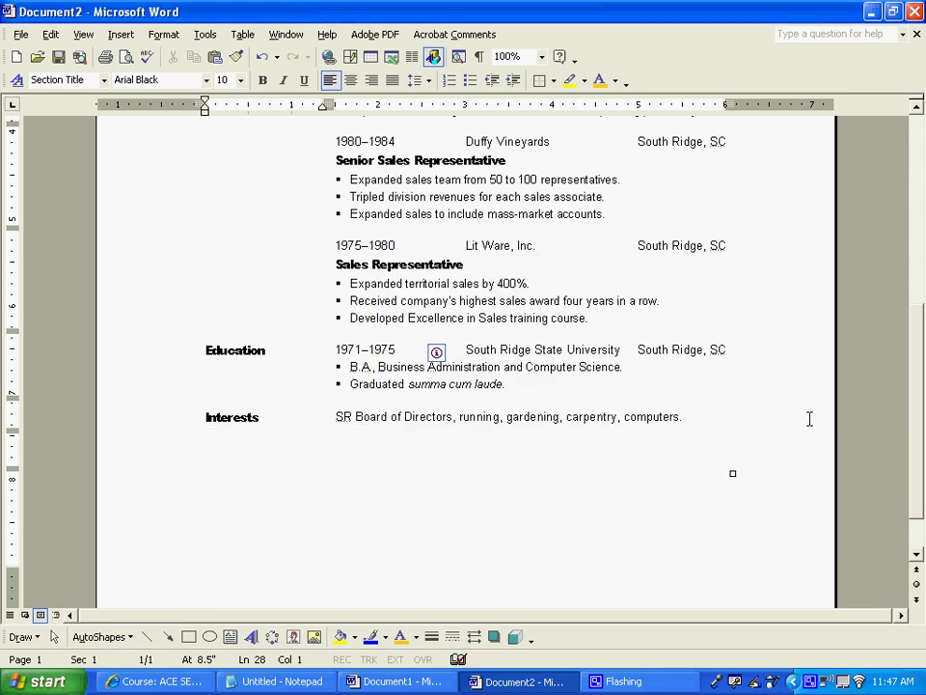
scroll(up, 3)
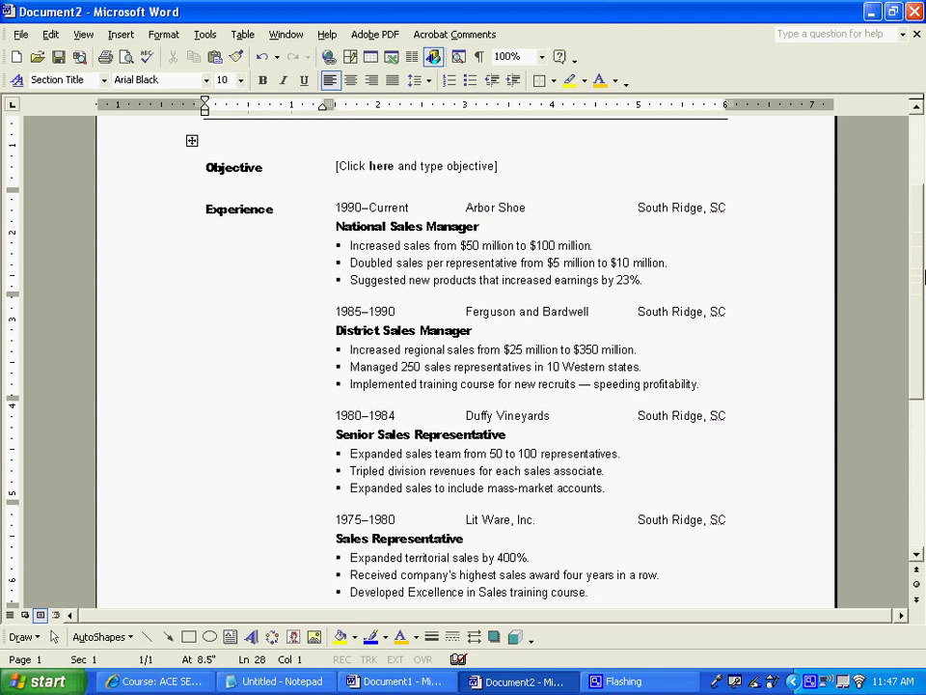
scroll(up, 3)
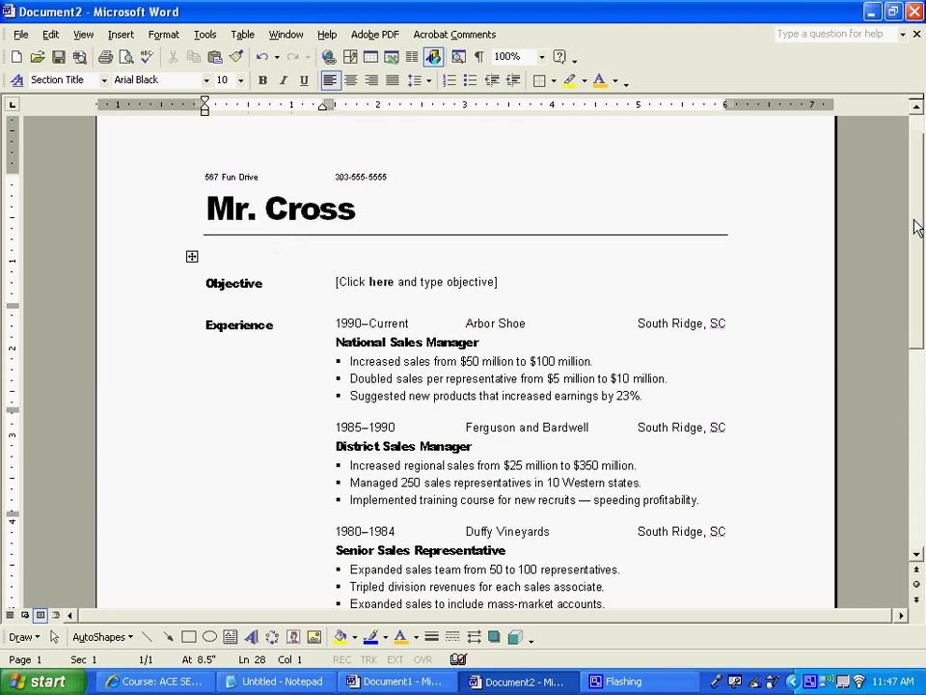
scroll(down, 3)
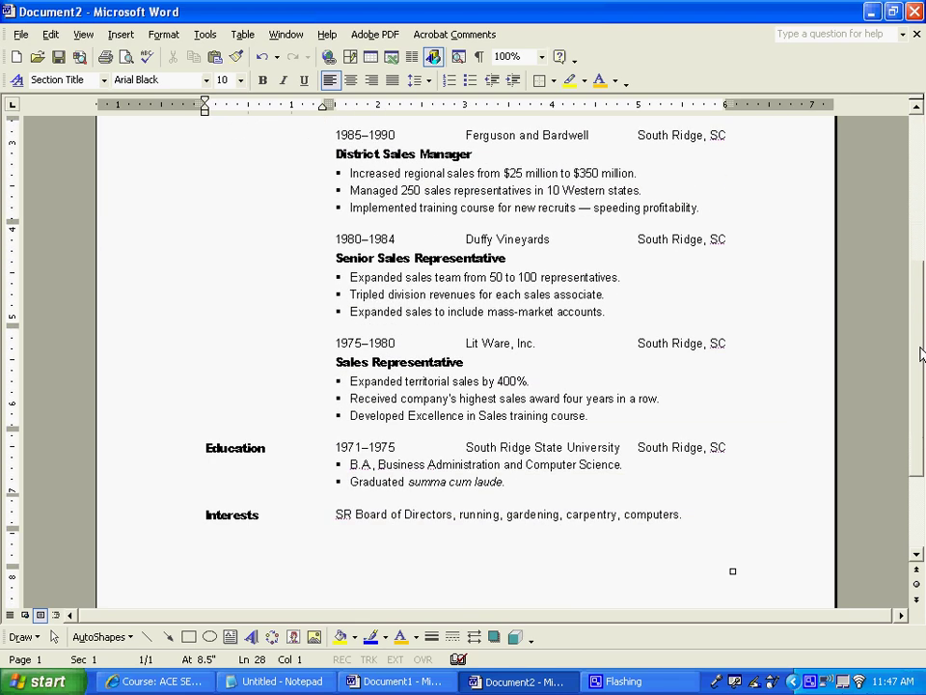
scroll(up, 3)
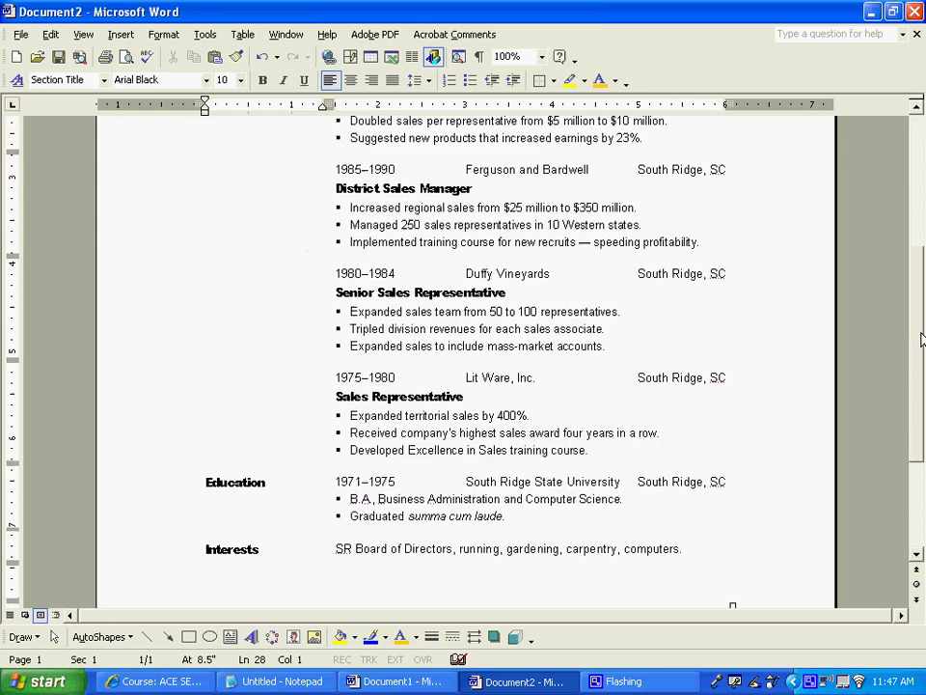
scroll(down, 3)
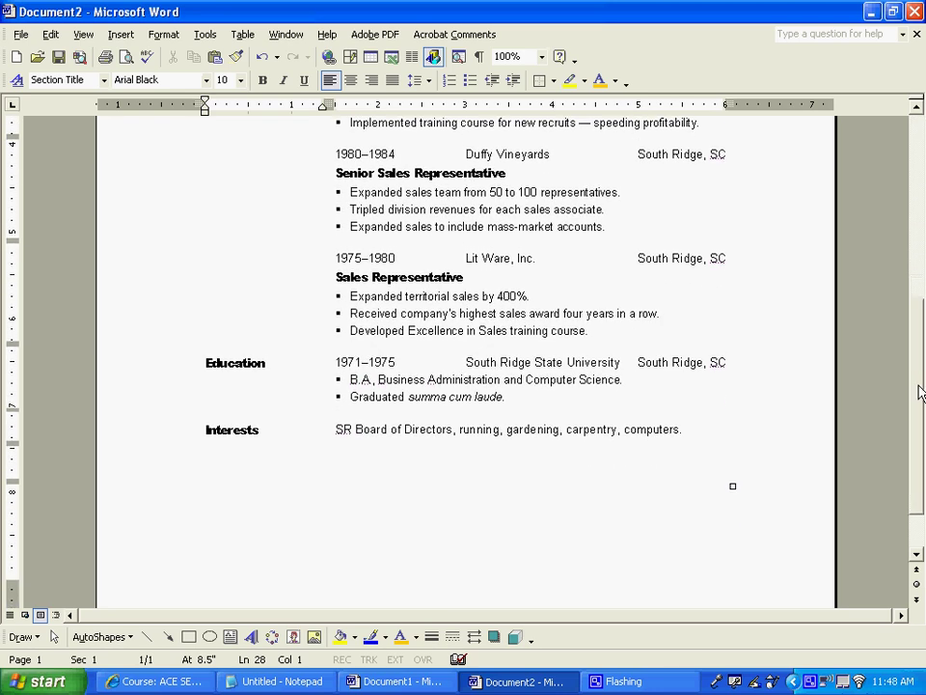